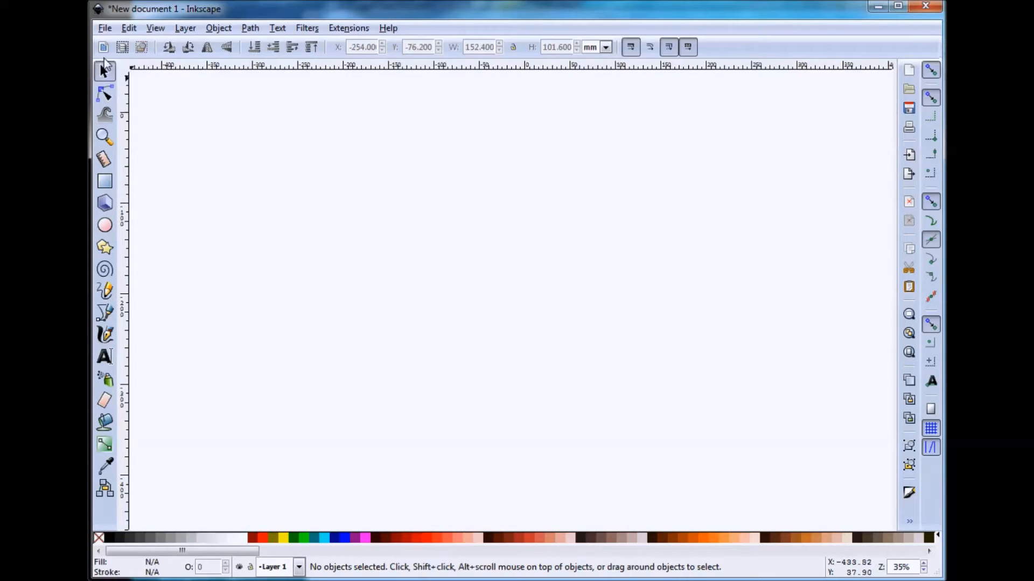
Open the File menu on the blank new document.
click(105, 27)
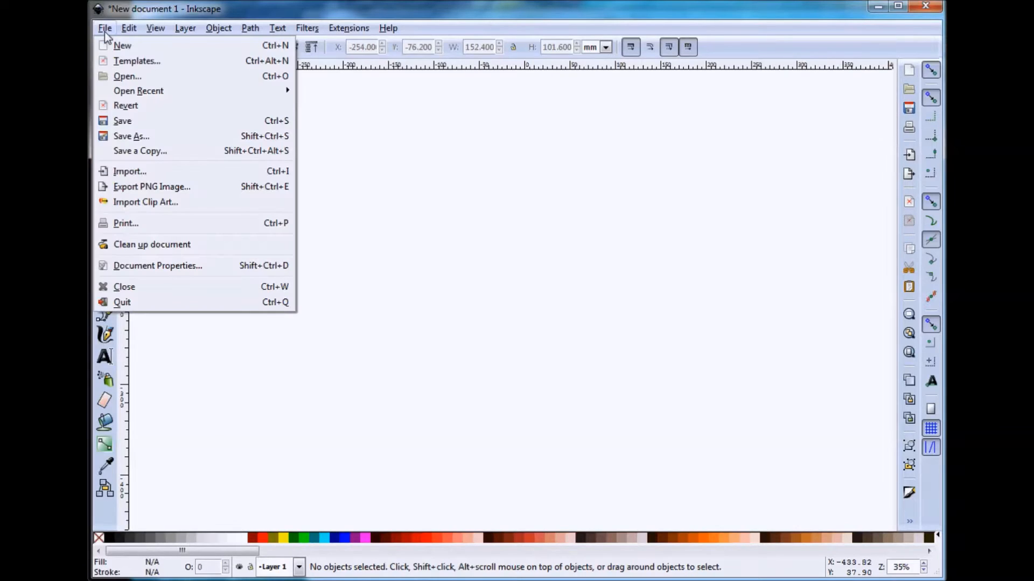
mouse_move(130, 172)
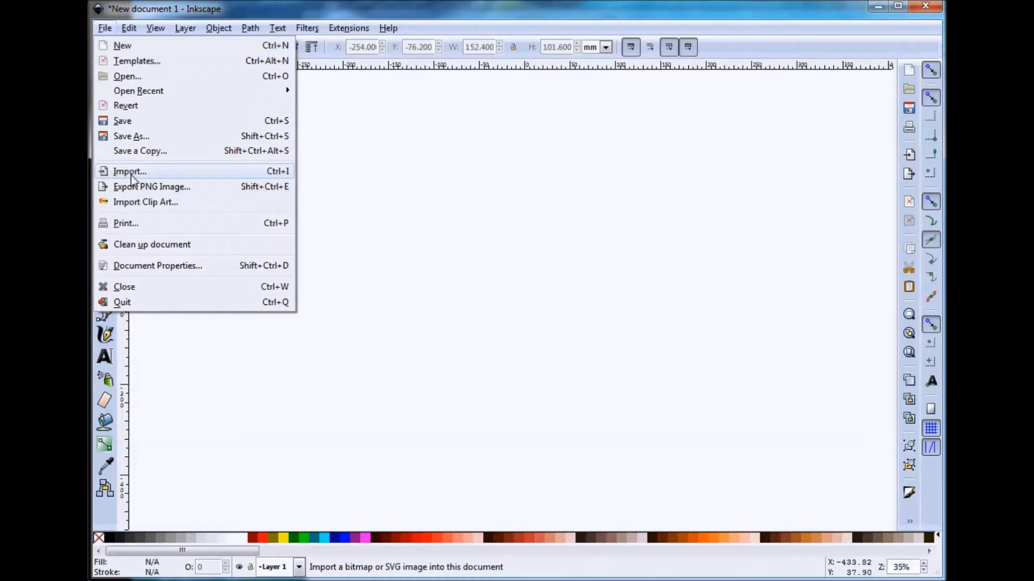
mouse_move(157, 265)
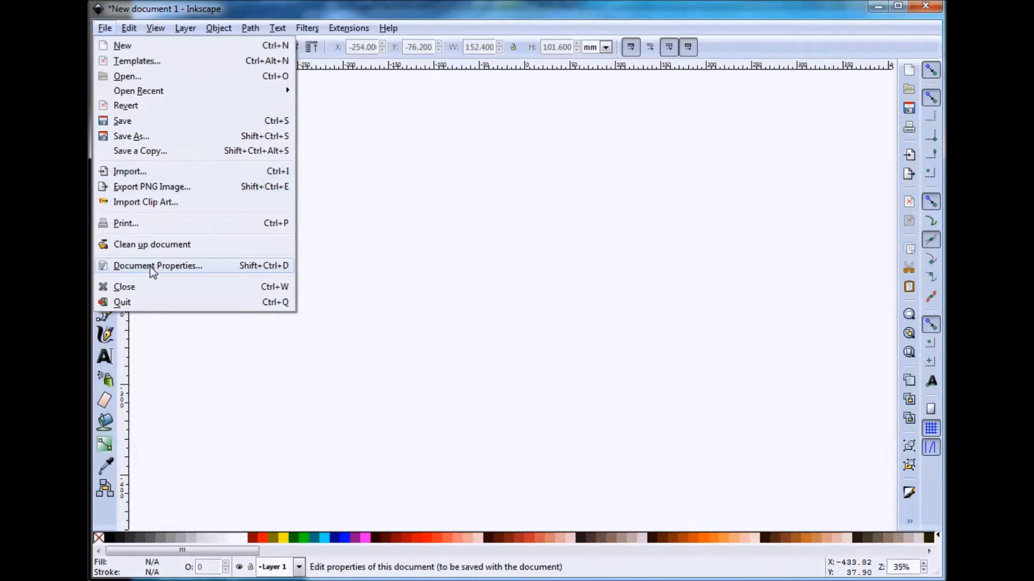
mouse_move(208, 273)
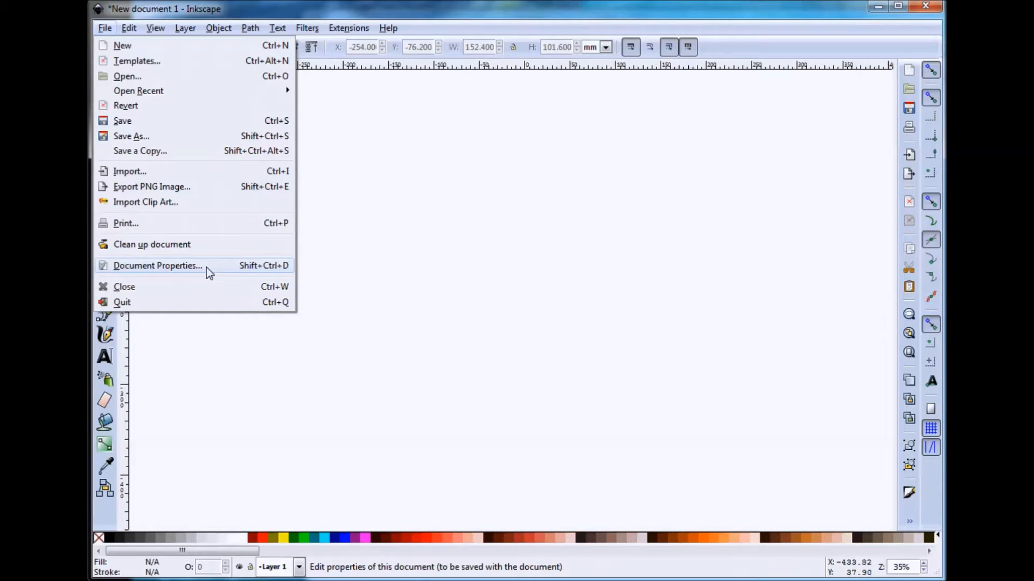
In Document Properties, set default units to inches and the page to US Letter.
click(156, 265)
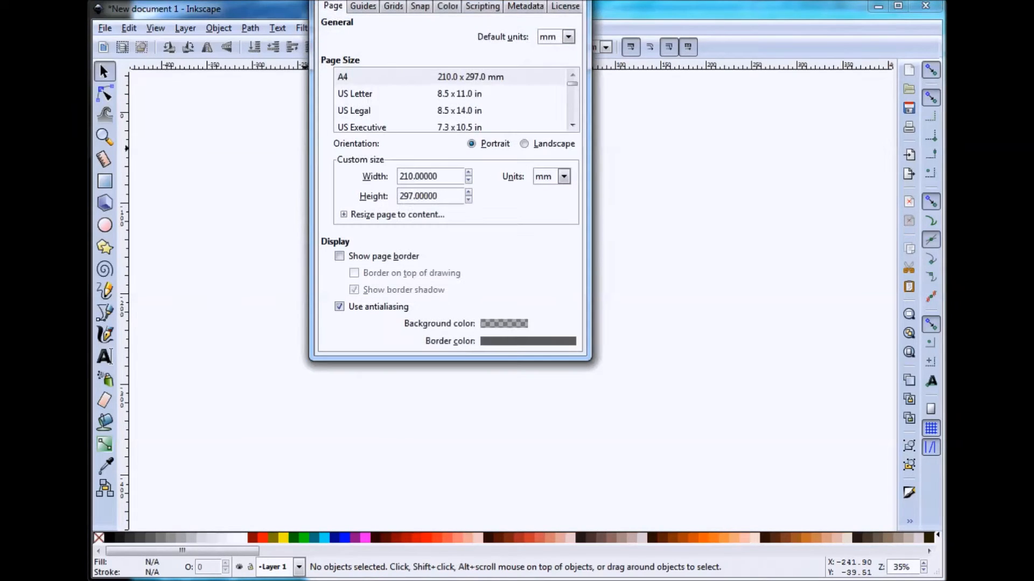
drag(448, 6, 382, 86)
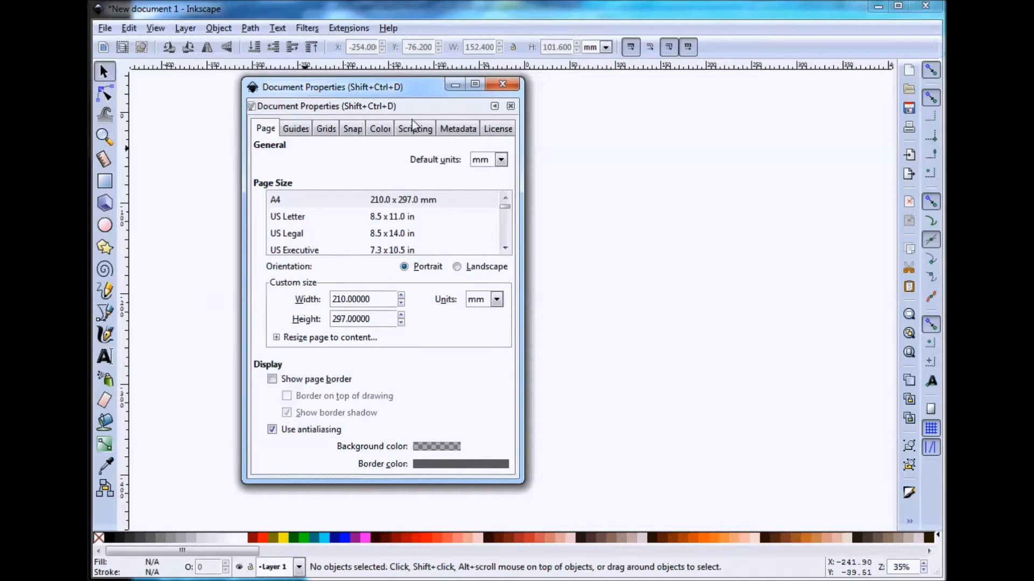
click(487, 159)
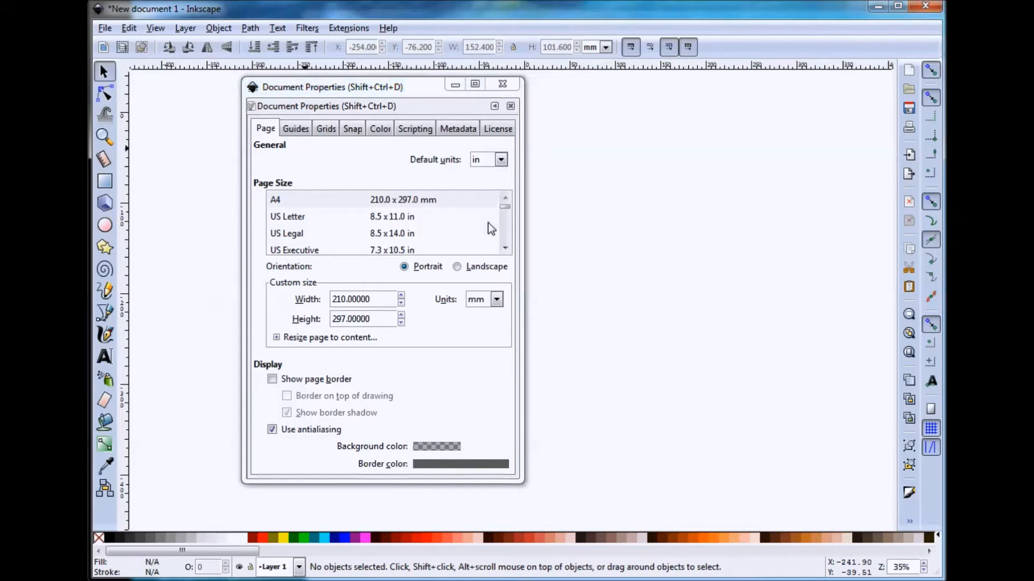
click(287, 217)
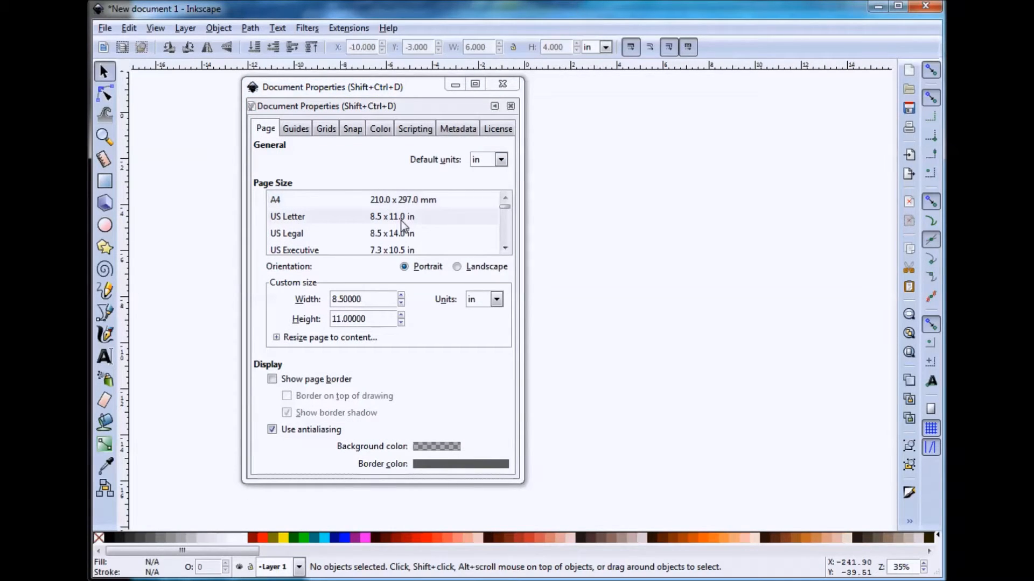
click(325, 129)
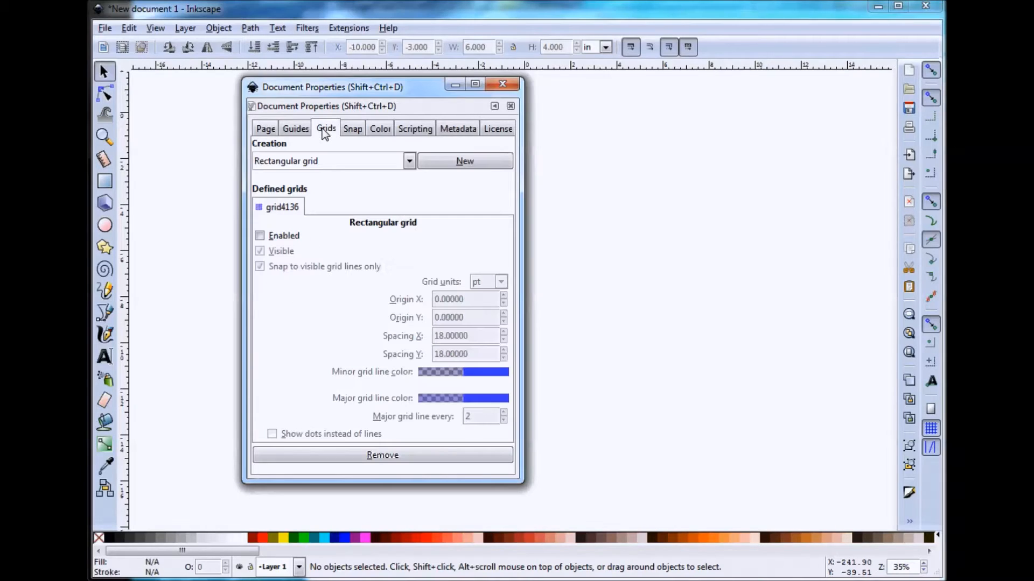
Enable a rectangular inch grid with 0.25 in spacing and close Document Properties.
click(259, 235)
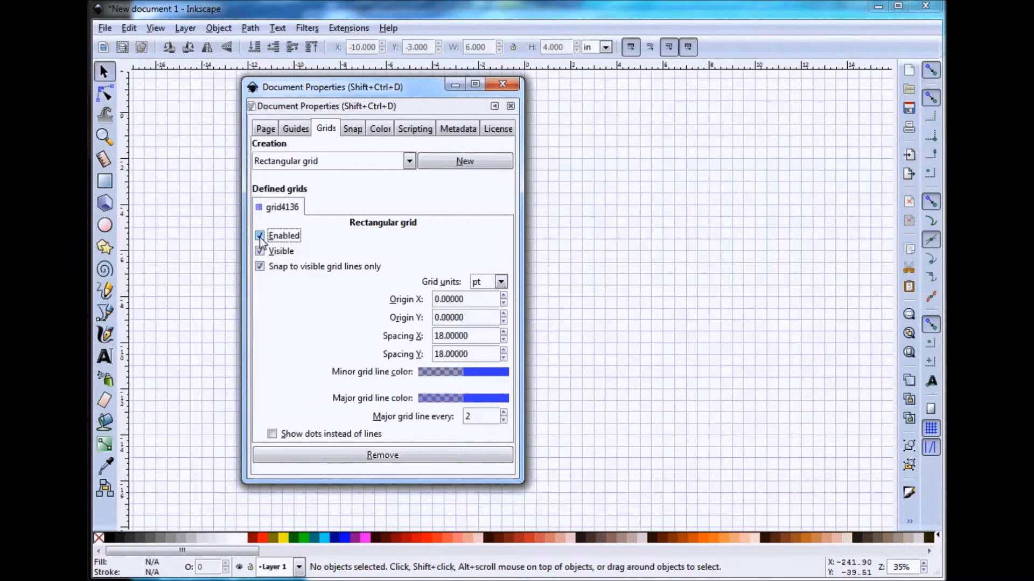
click(502, 282)
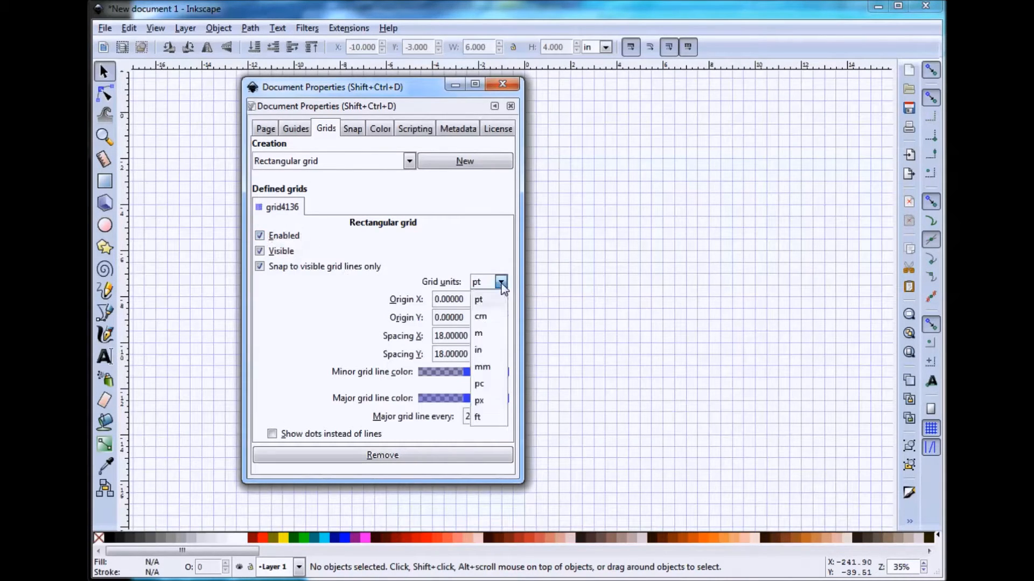
click(479, 350)
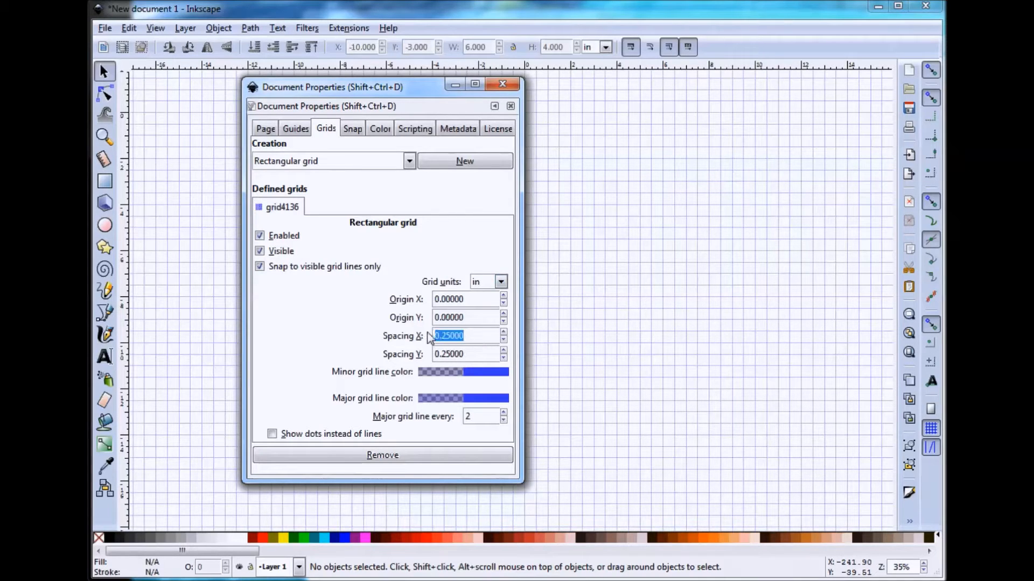
click(466, 354)
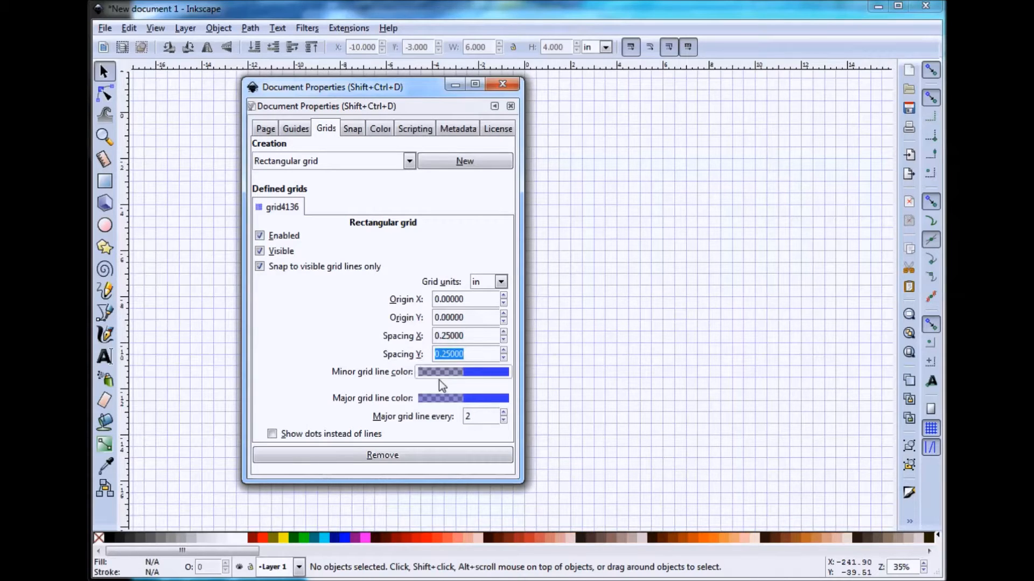
click(480, 416)
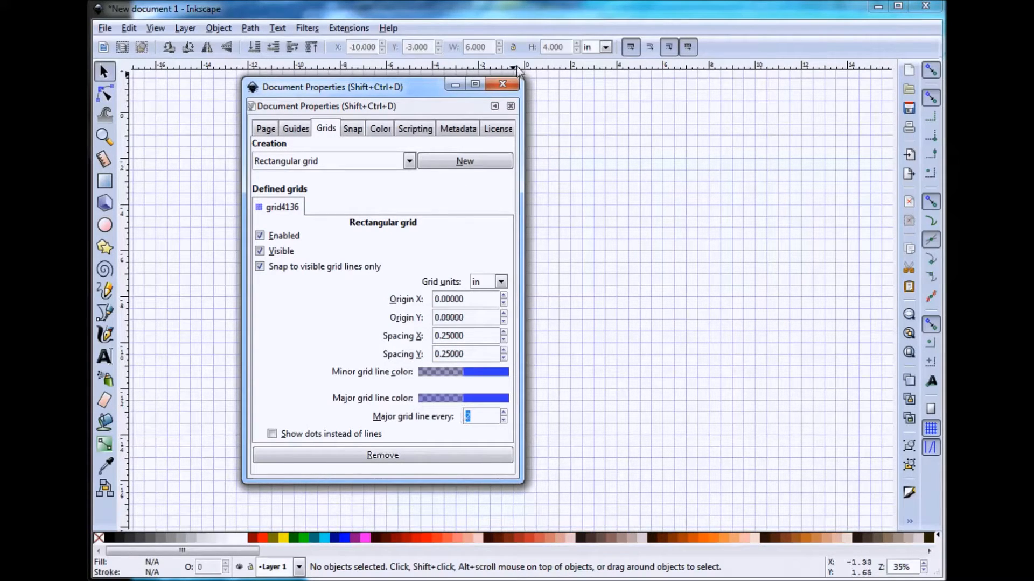
click(503, 84)
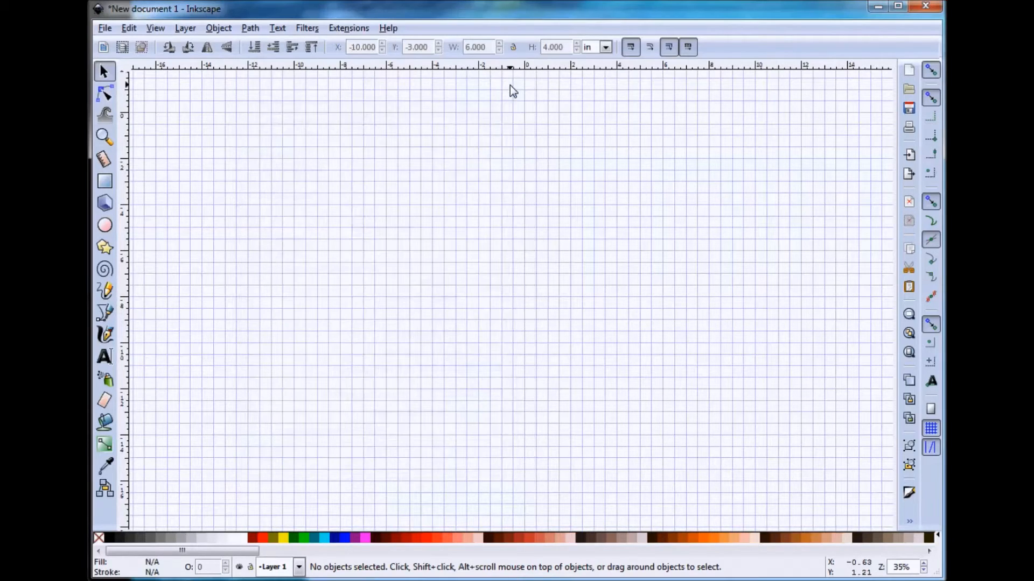
mouse_move(562, 130)
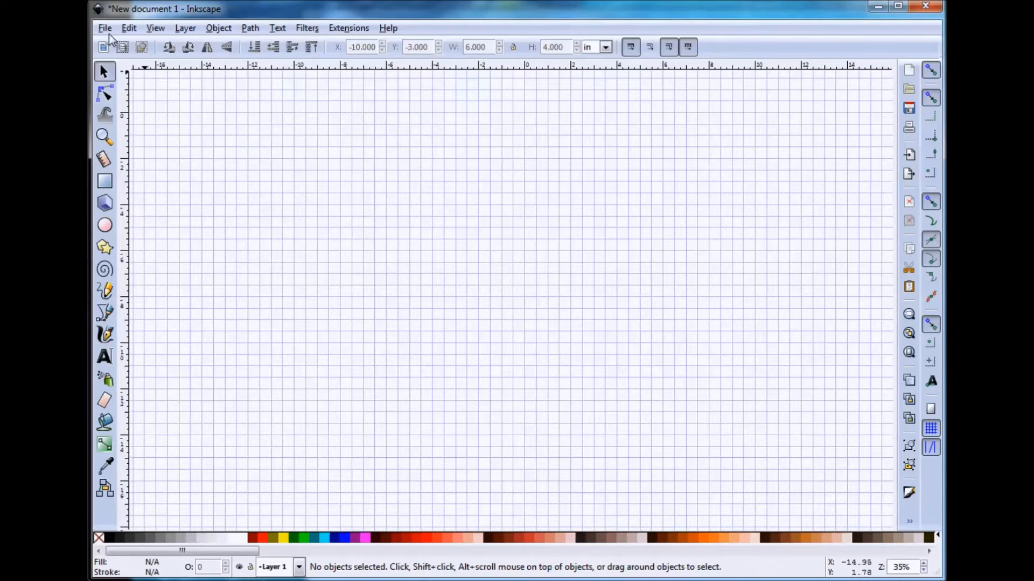
Open the File menu over the gridded canvas.
click(104, 28)
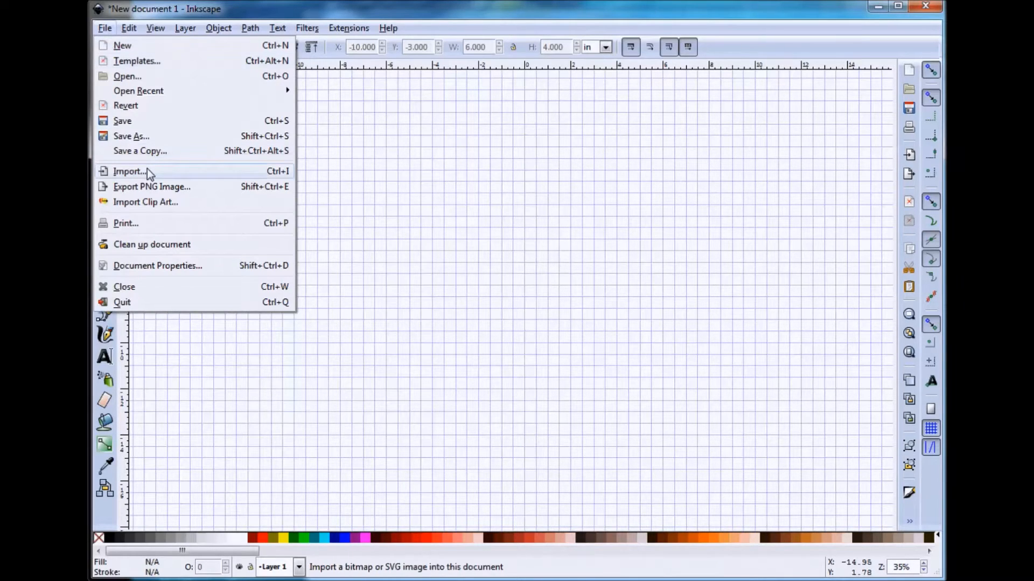
Import and embed the Color Palette 3 image.
click(129, 171)
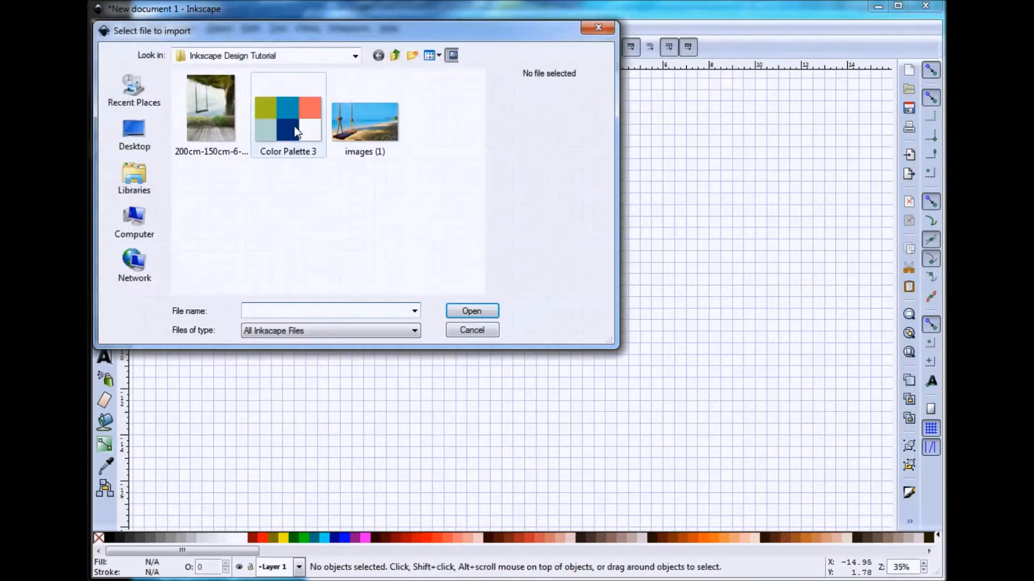
click(470, 311)
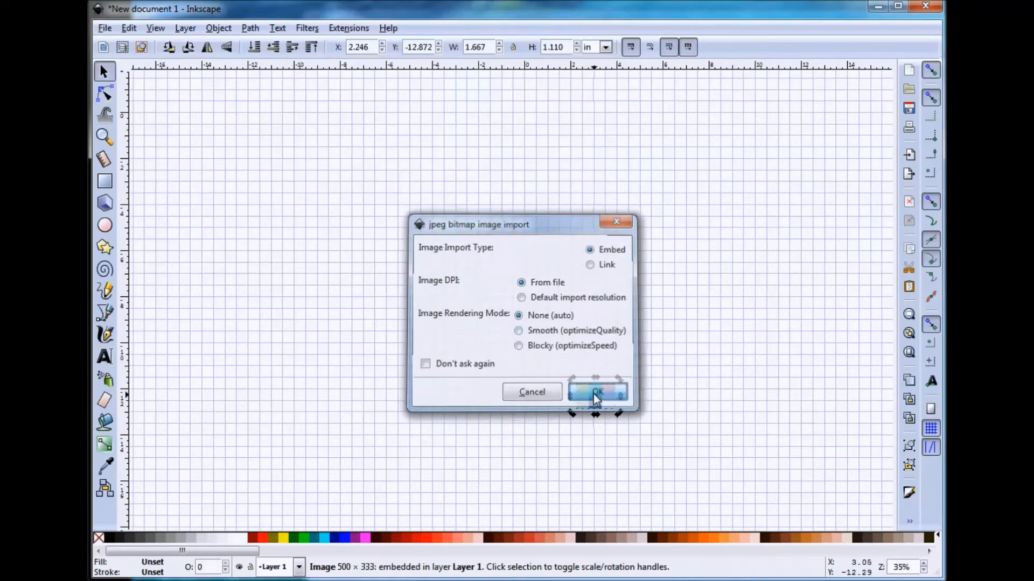
click(597, 391)
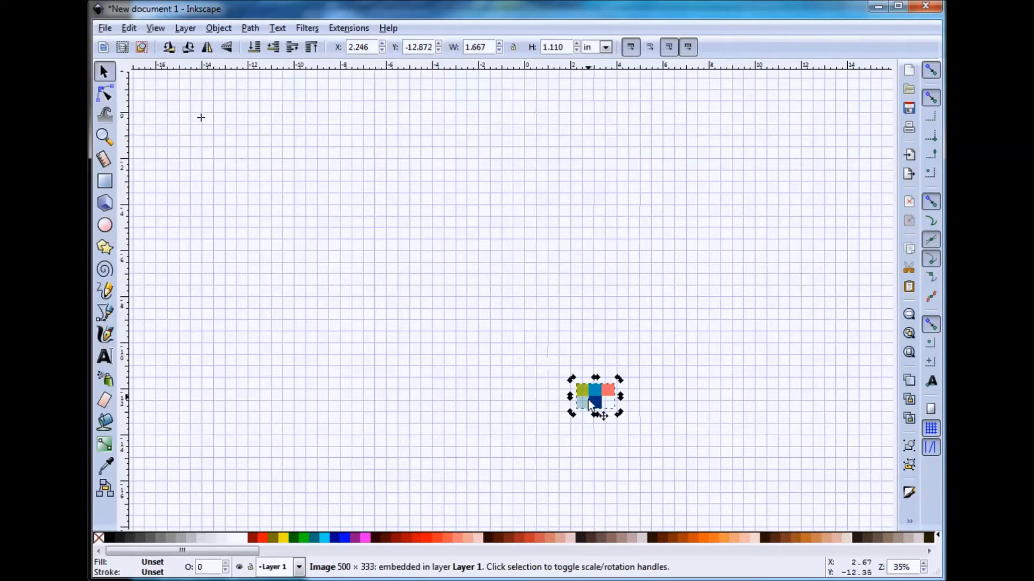
Move the palette image to the upper left and enlarge it several times.
drag(594, 396, 196, 124)
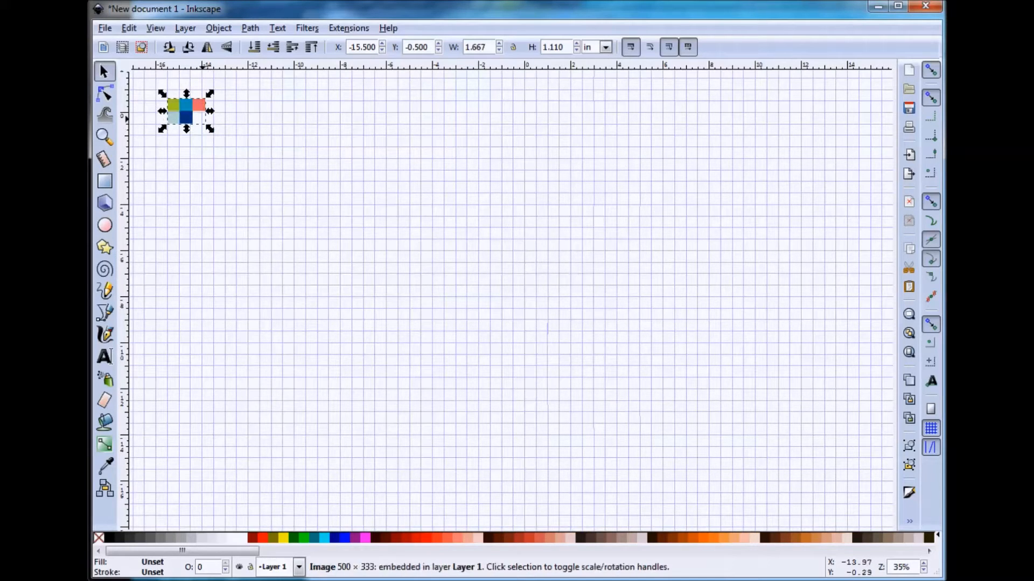
drag(211, 129, 297, 185)
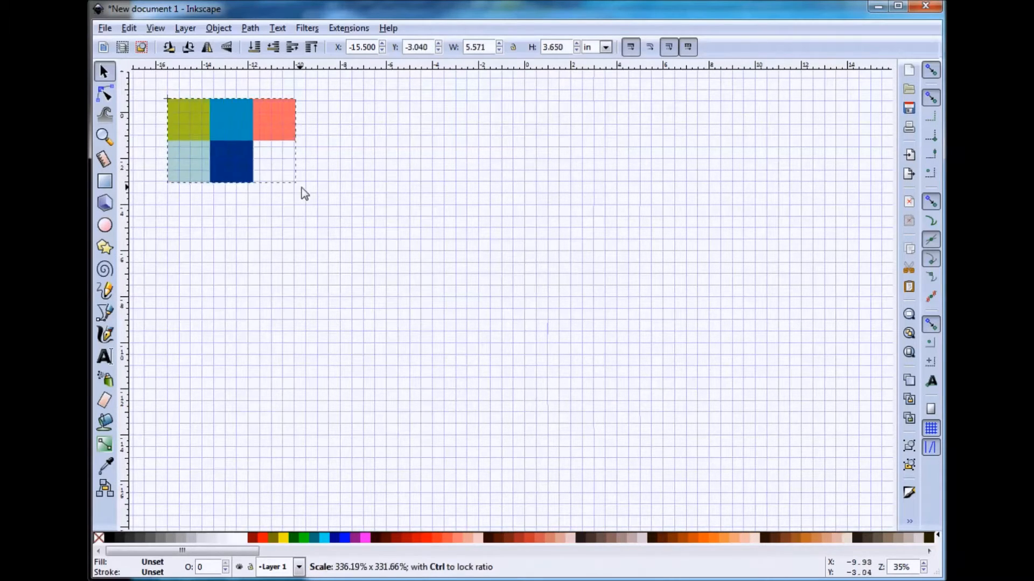
drag(296, 181, 308, 196)
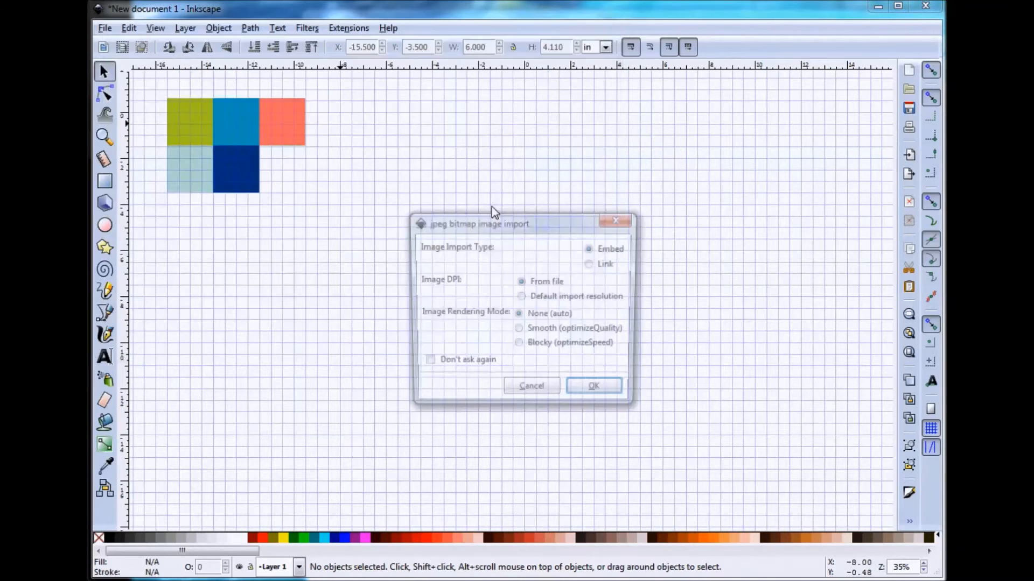
Embed the beach swing photo below the palette and resize it to 8.5 × 5.5 in.
click(592, 386)
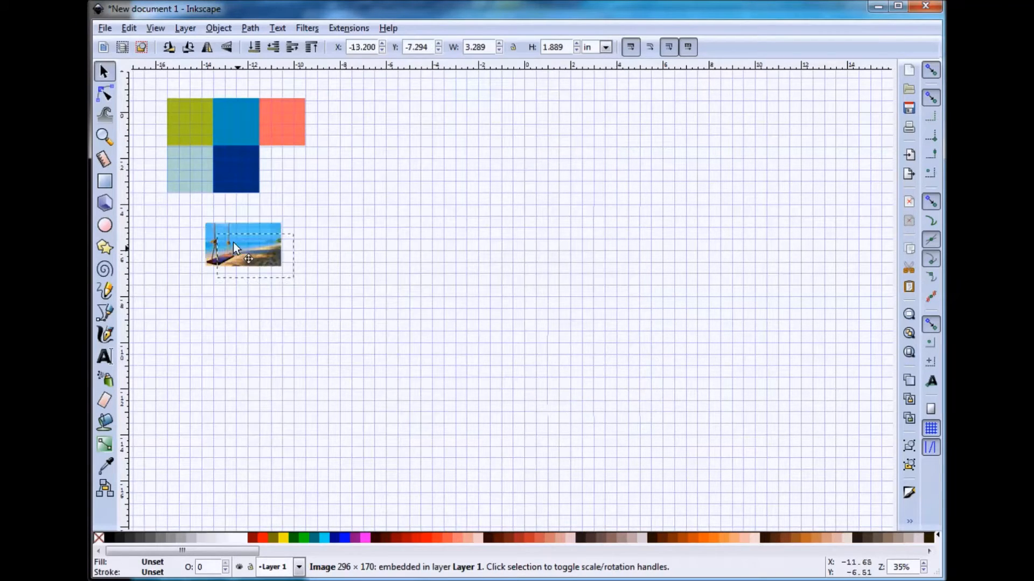
drag(247, 247, 205, 234)
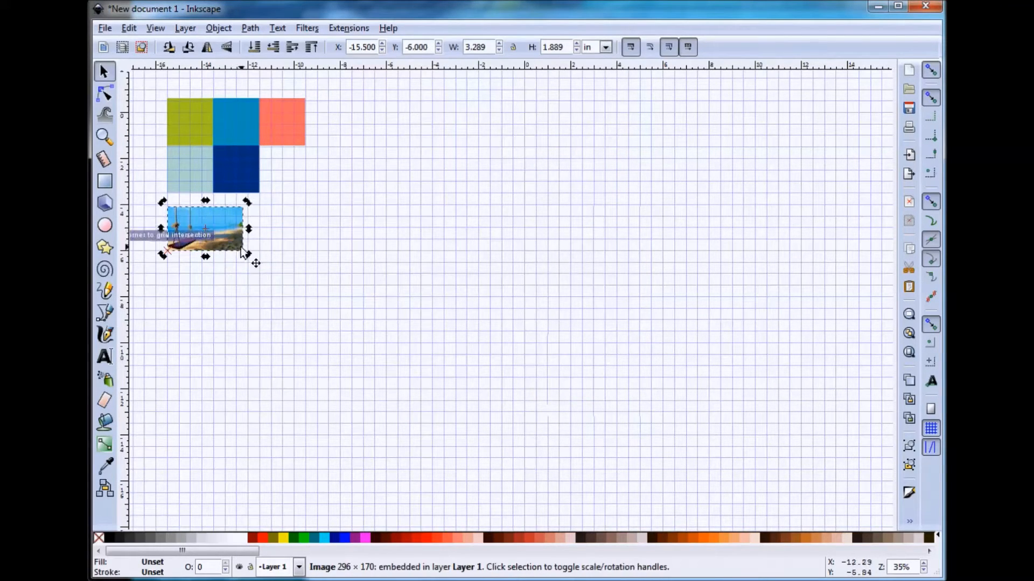
drag(247, 257, 352, 343)
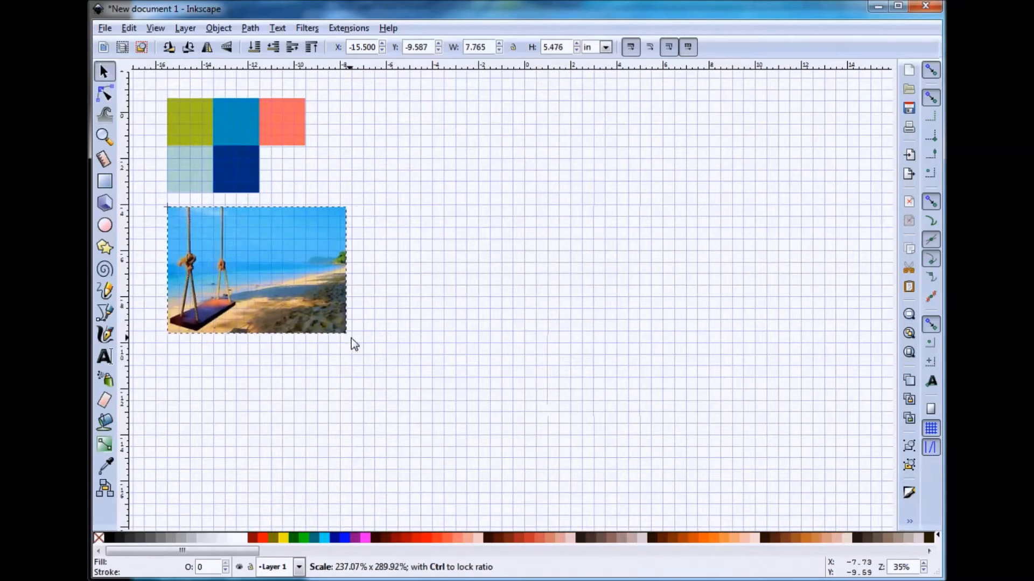
drag(346, 270, 369, 269)
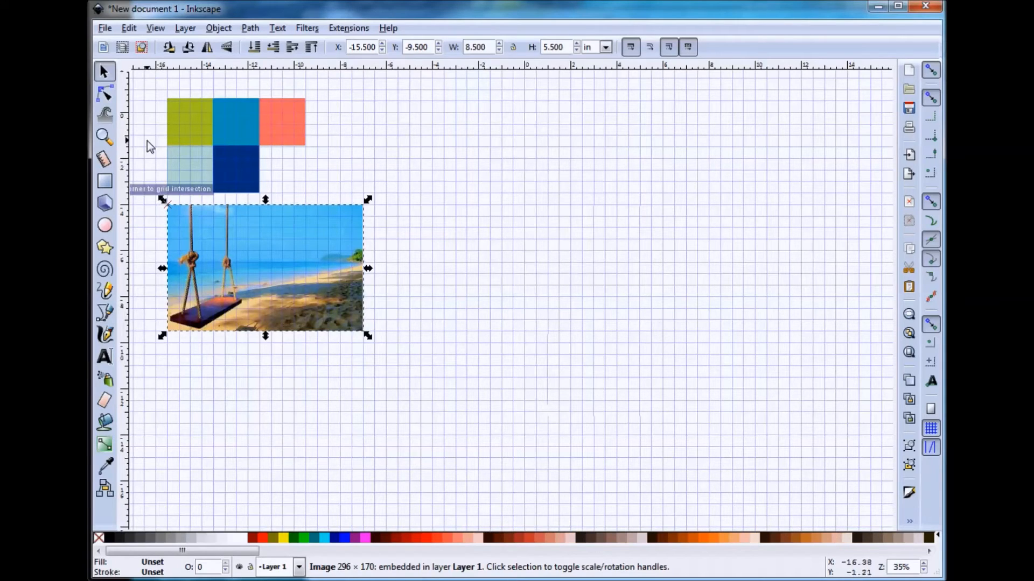
click(104, 27)
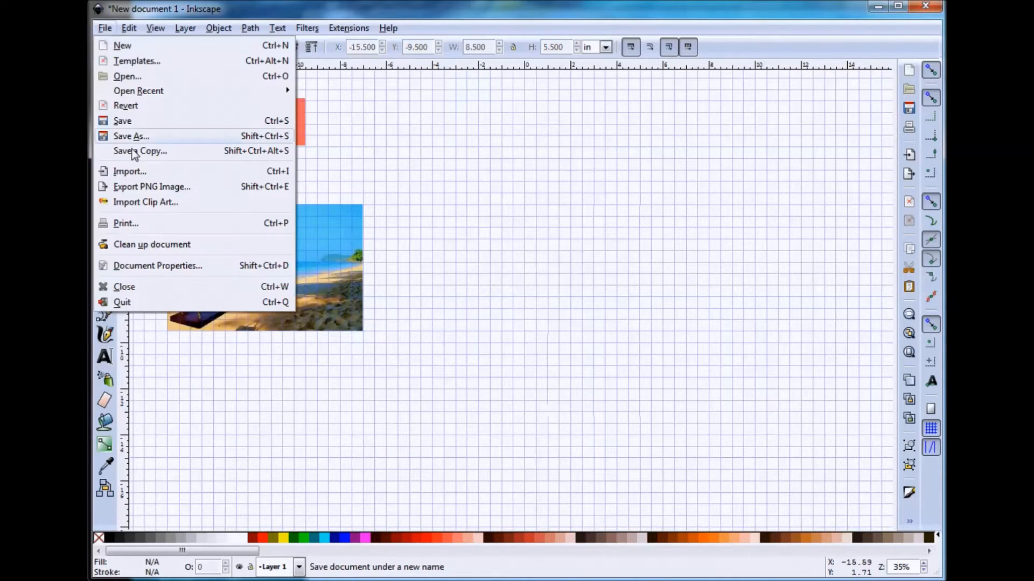
Import the tree swing photo beside the beach photo, scaled to 6.5 × 10 in.
click(129, 171)
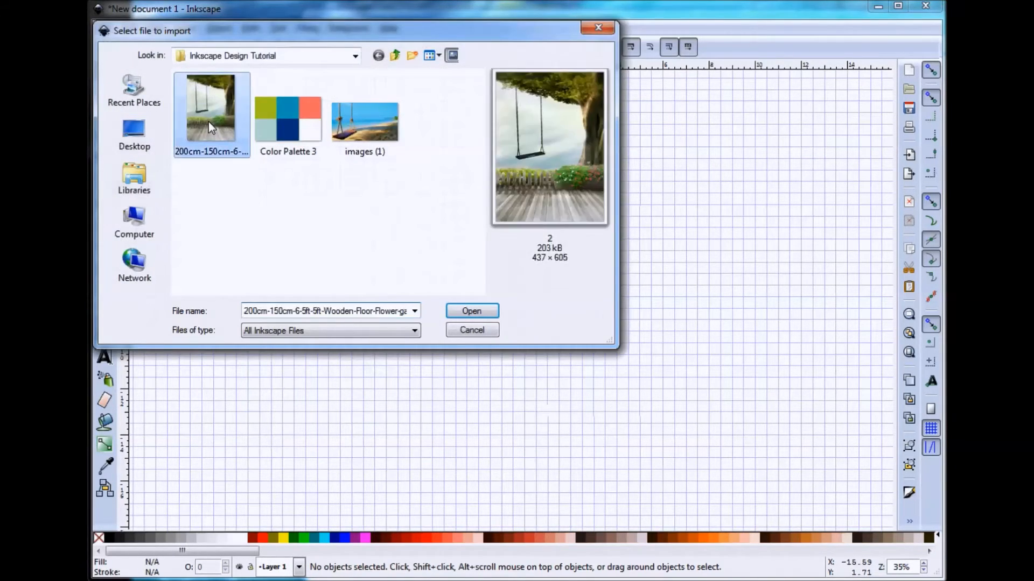
click(471, 311)
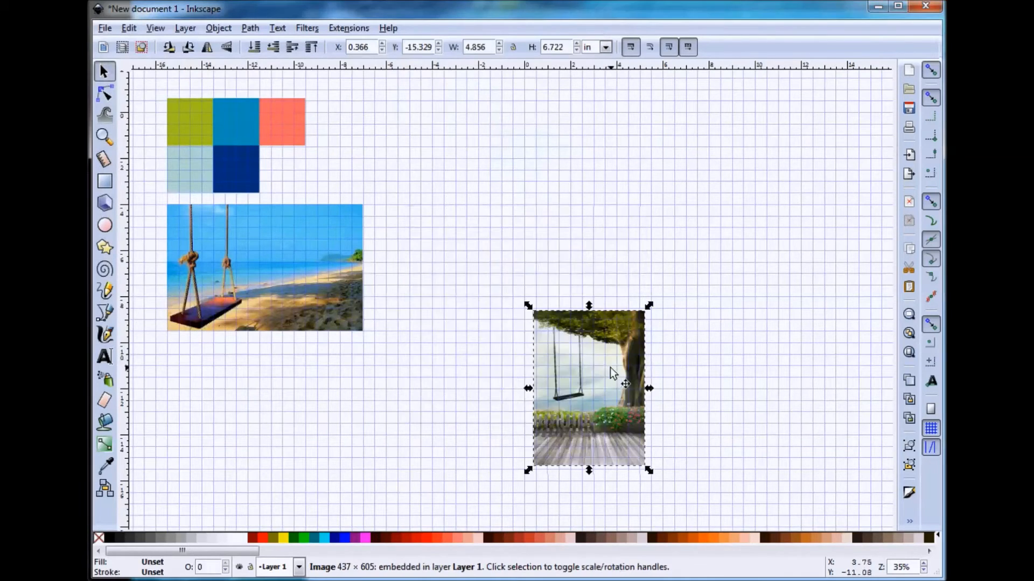
drag(587, 389, 433, 179)
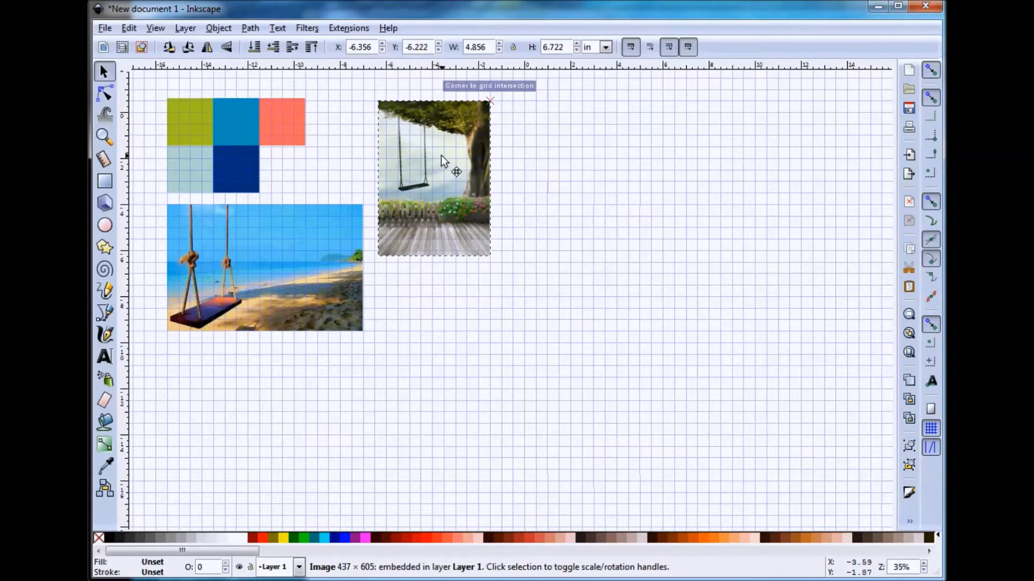
drag(455, 171, 444, 169)
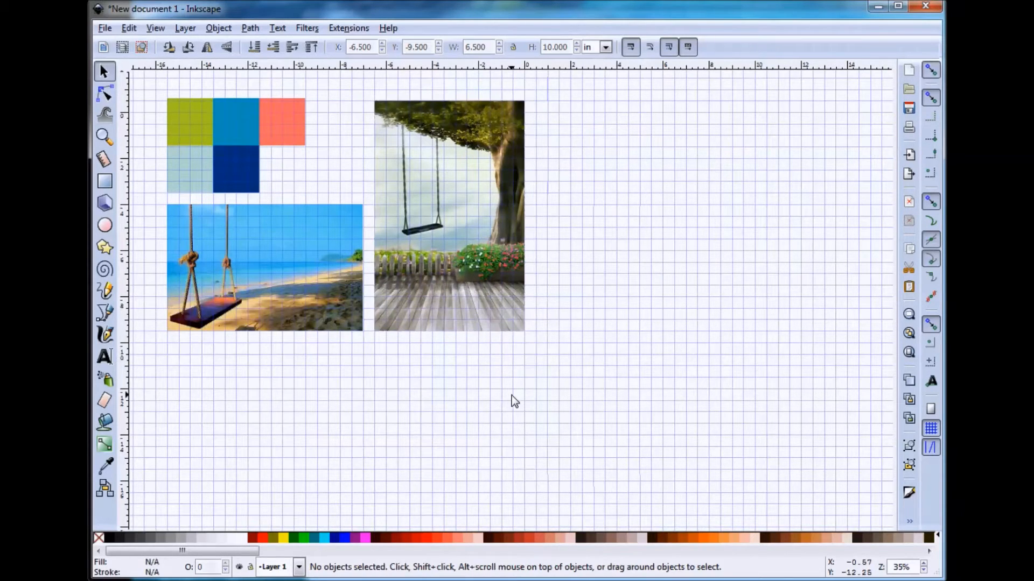
mouse_move(538, 363)
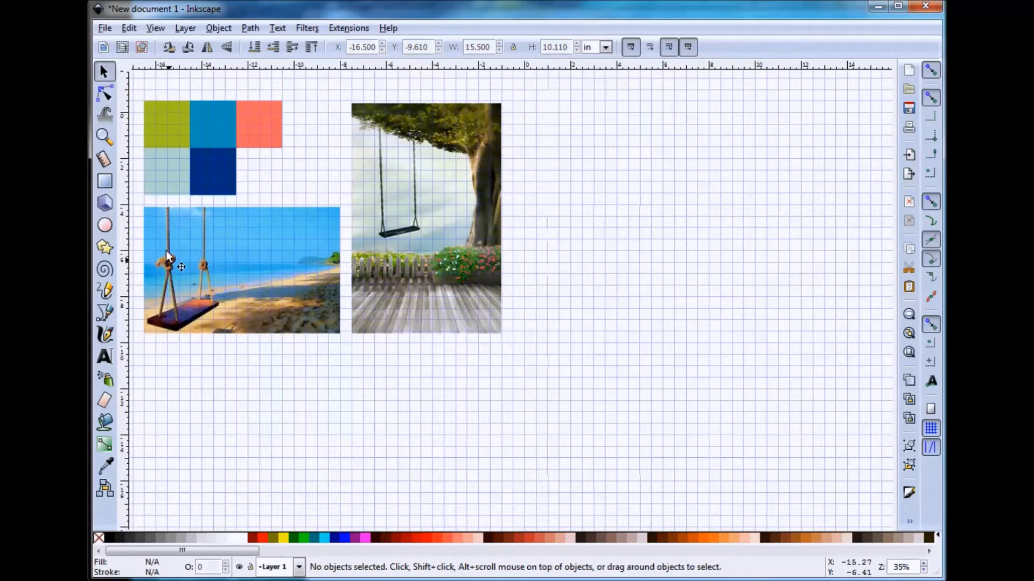
mouse_move(105, 182)
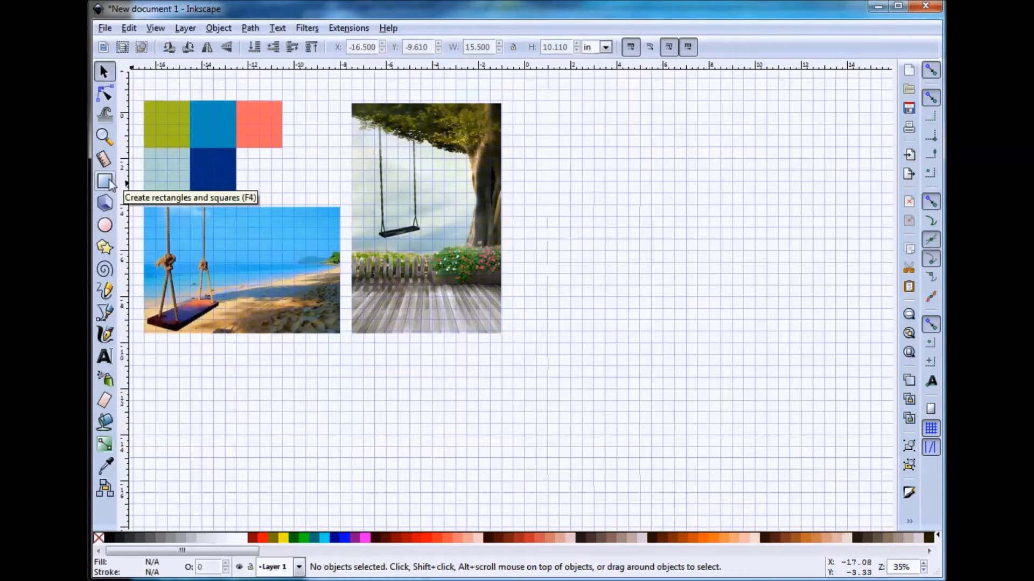
Draw a 12 × 12 in square right of the photos, then return to the Selector.
click(105, 183)
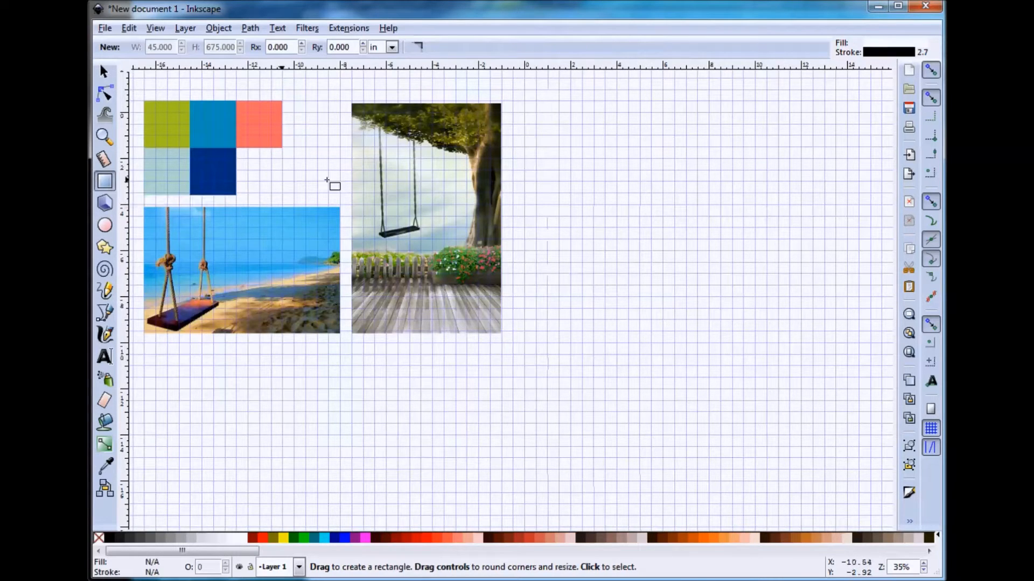
mouse_move(531, 119)
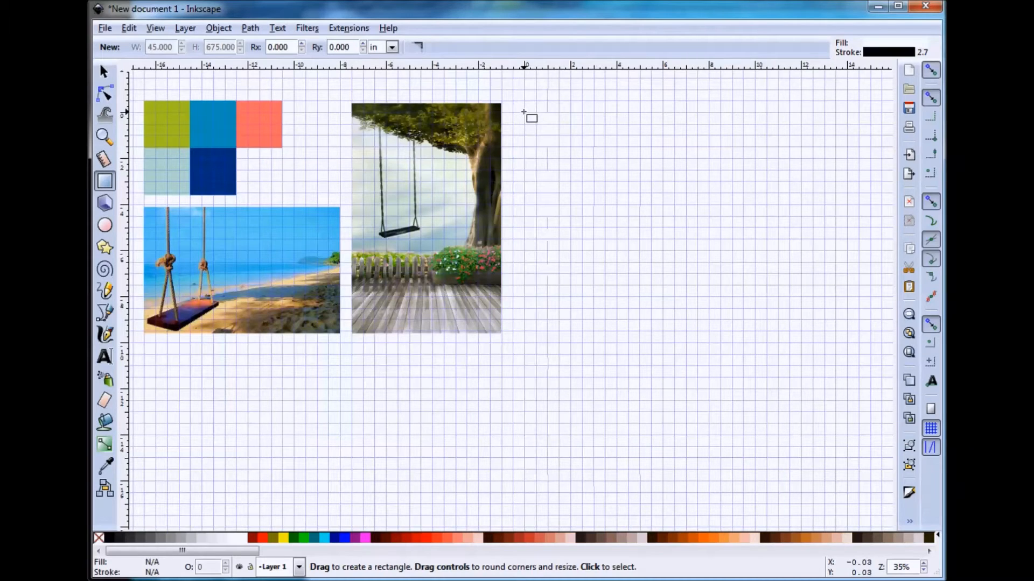
drag(525, 112, 802, 308)
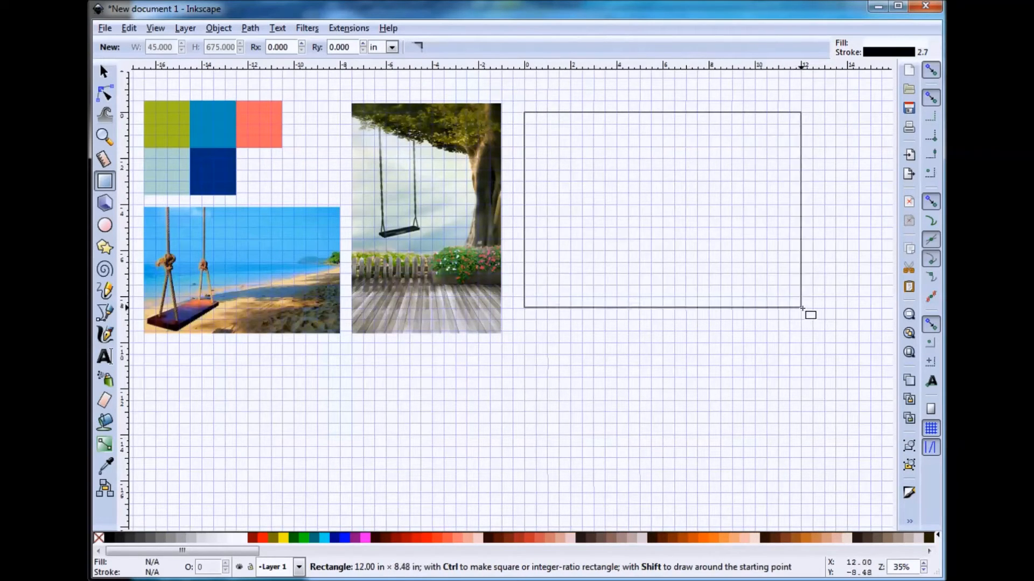
drag(810, 315, 816, 375)
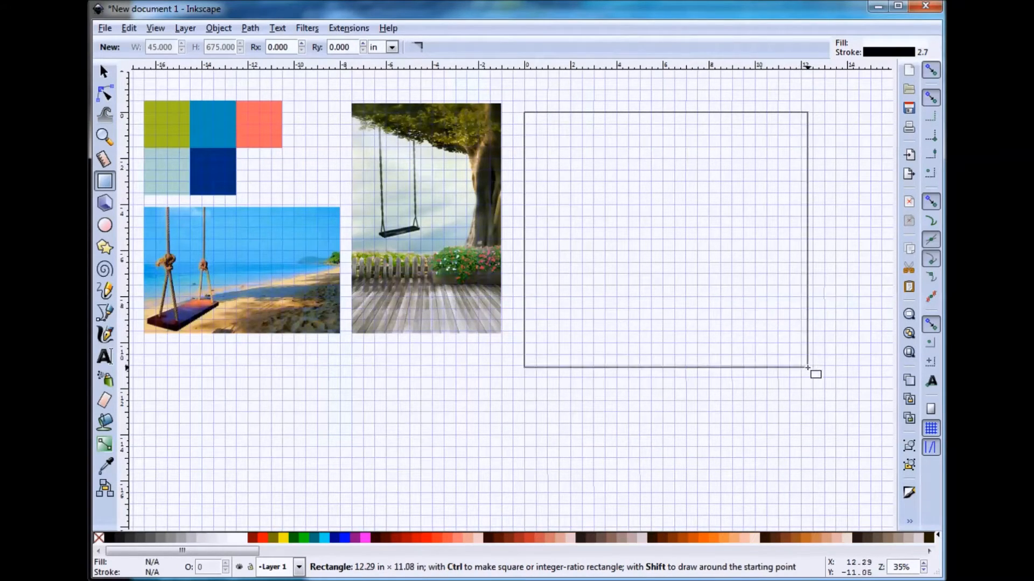
drag(816, 375, 805, 388)
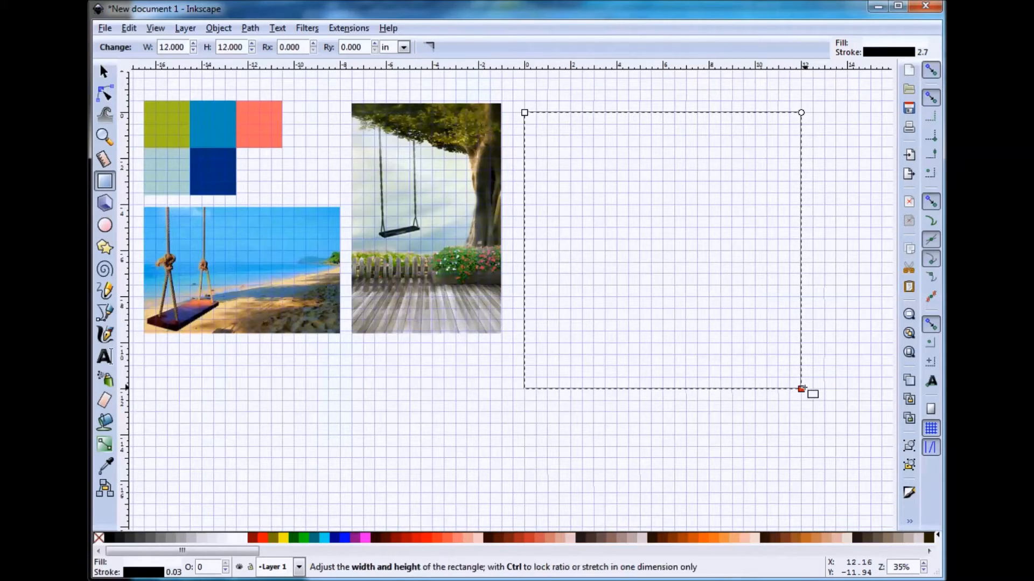
click(104, 71)
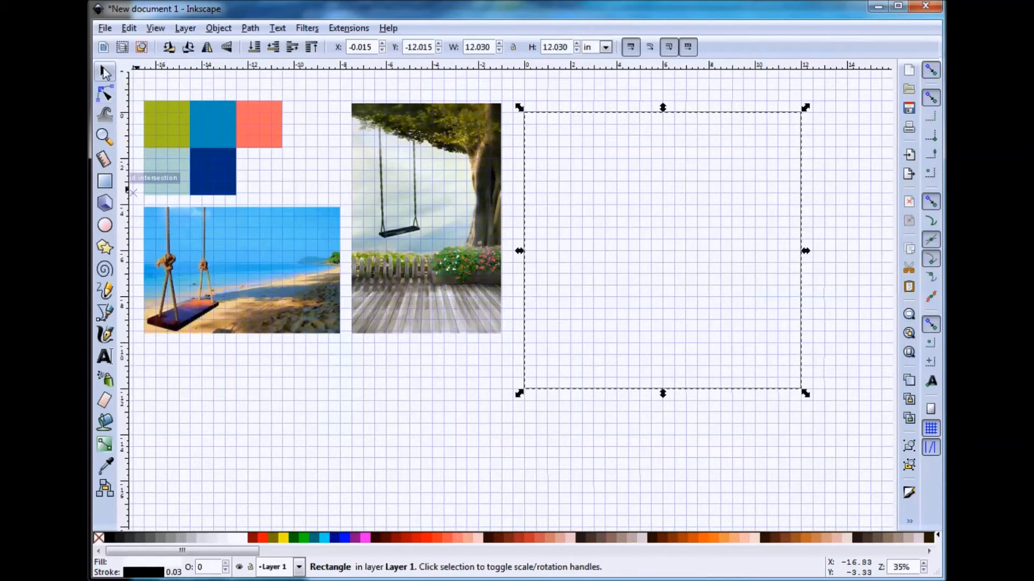
Draw an 8 × 1 in seat bar inside the square and fill it with palette pink.
click(410, 489)
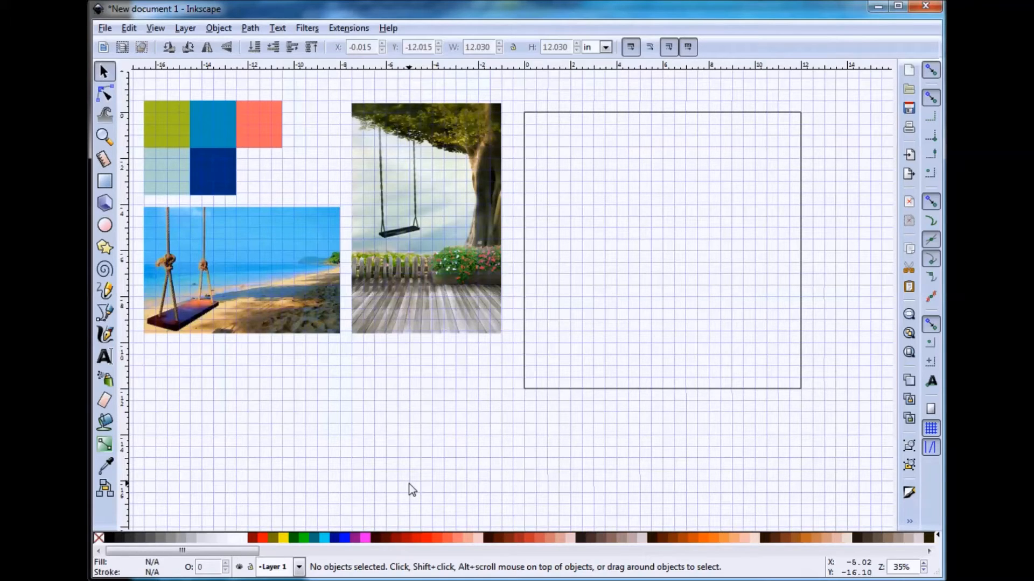
mouse_move(410, 479)
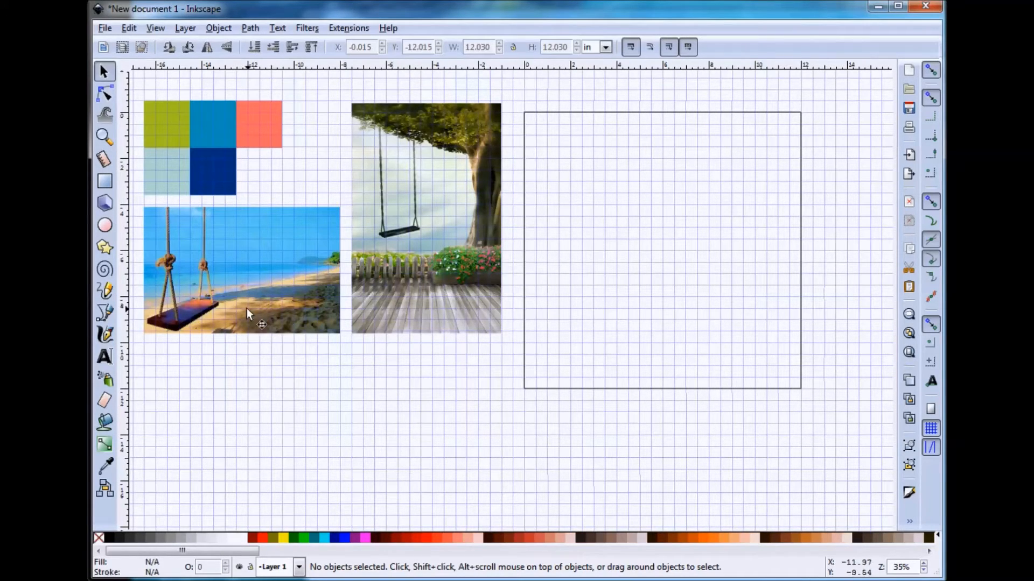
click(104, 181)
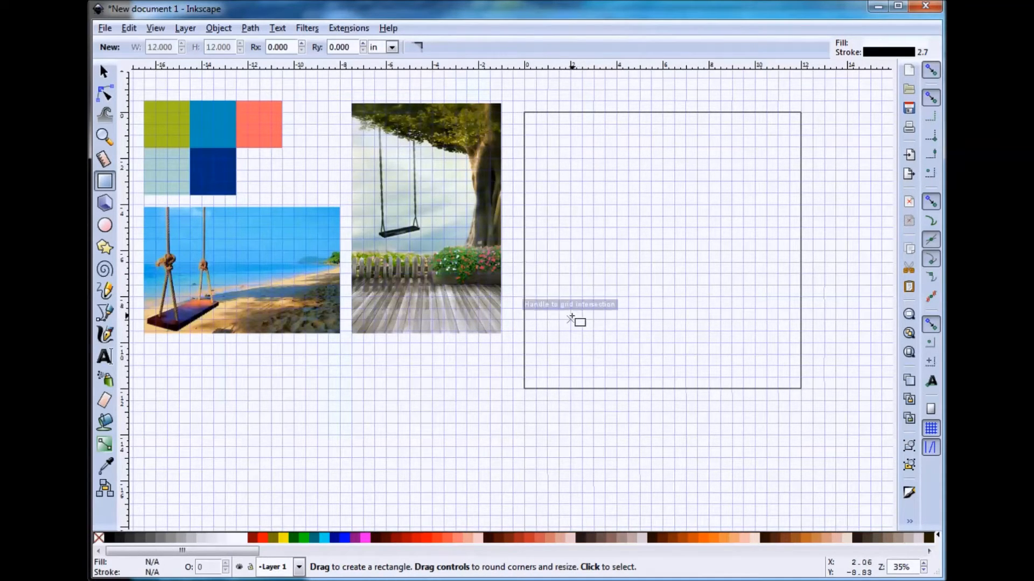
mouse_move(562, 369)
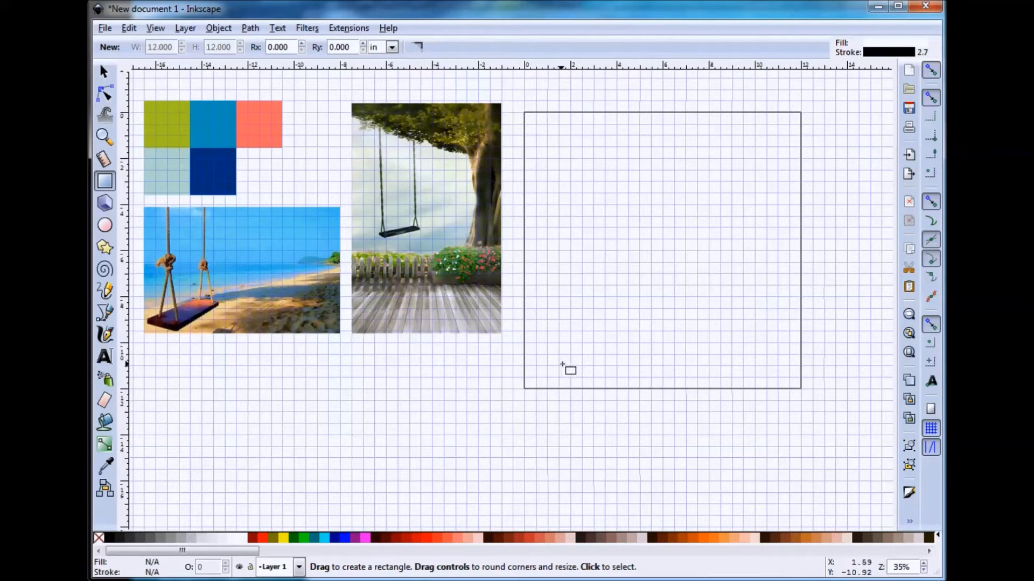
mouse_move(569, 347)
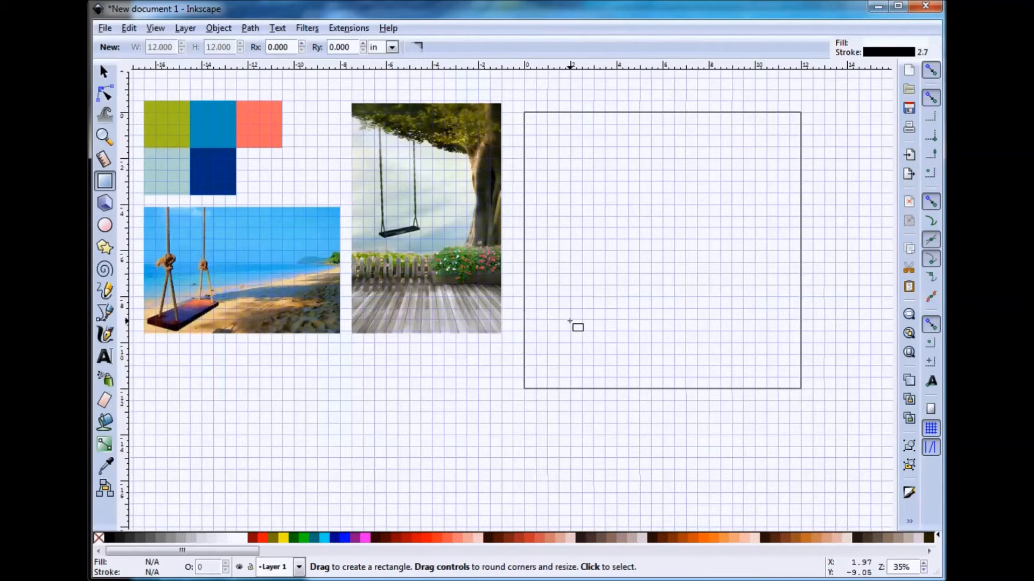
drag(571, 296, 717, 323)
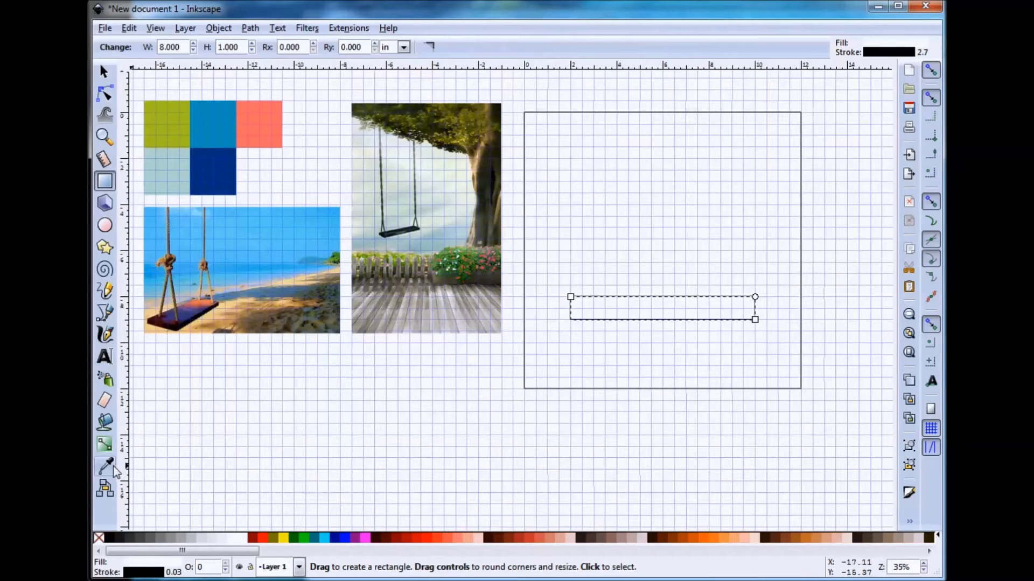
mouse_move(105, 467)
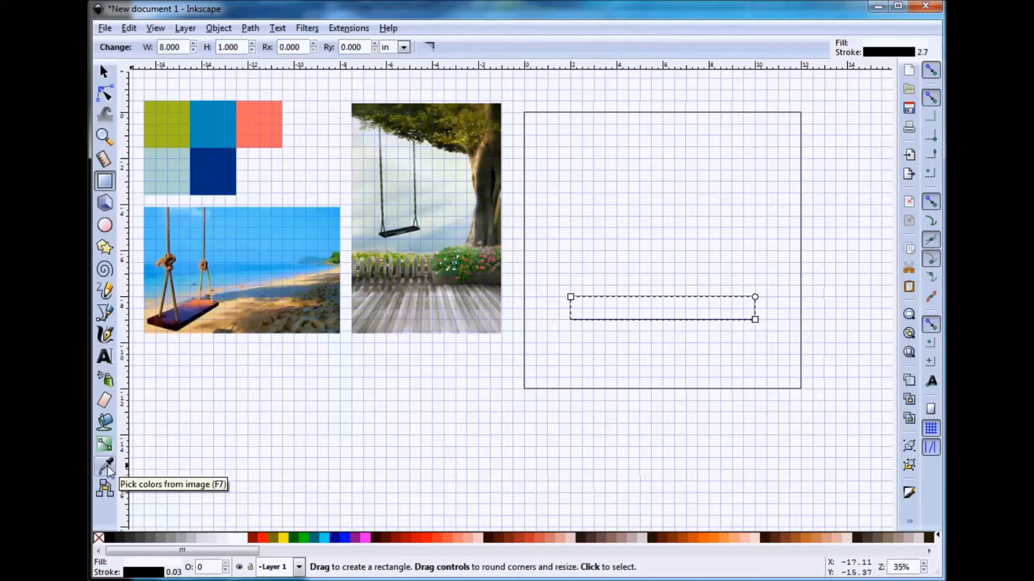
click(105, 466)
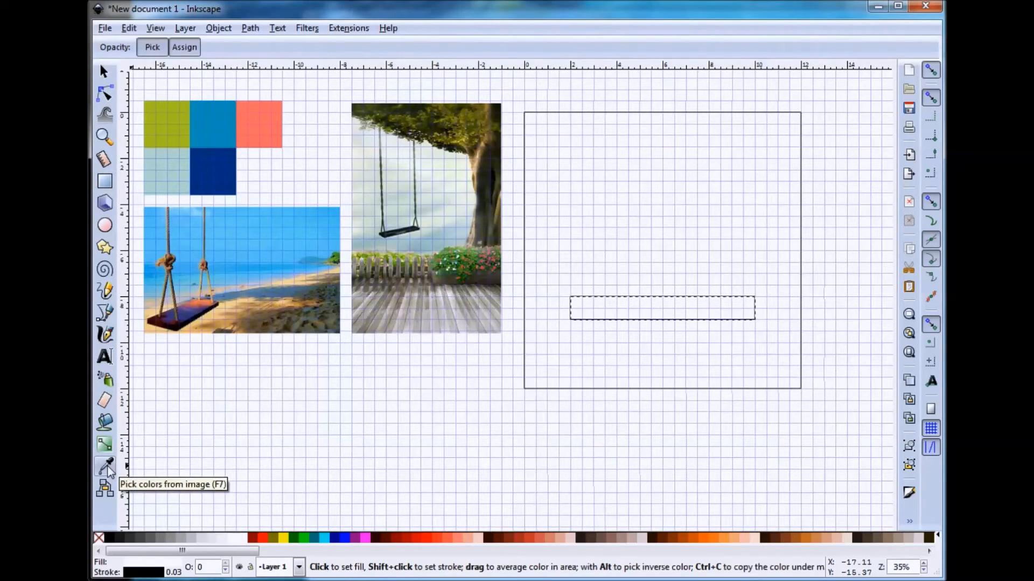
click(662, 308)
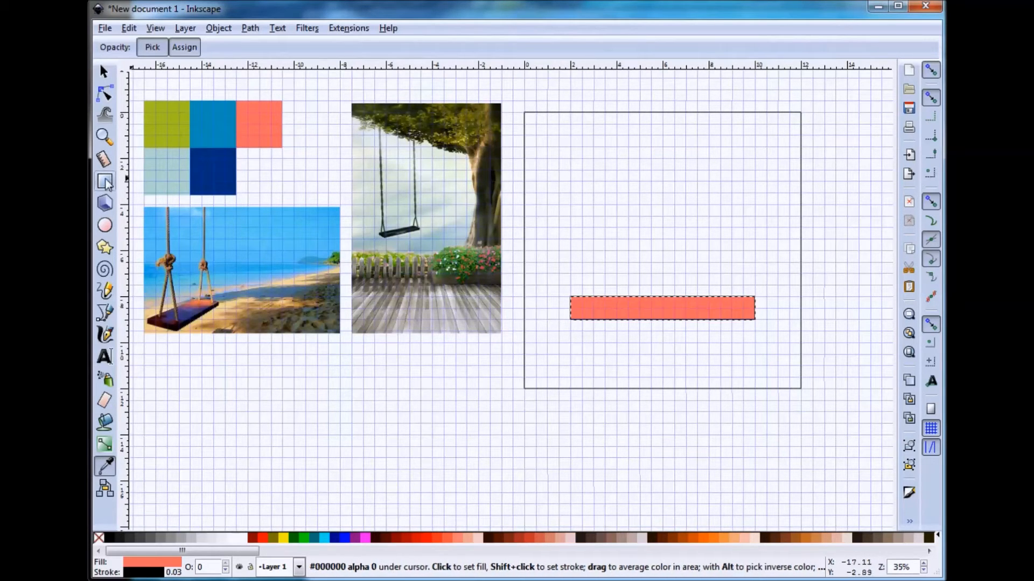
Draw a 12 × 2 in green grass strip and a 12 × 10 in dark blue sky above.
click(105, 181)
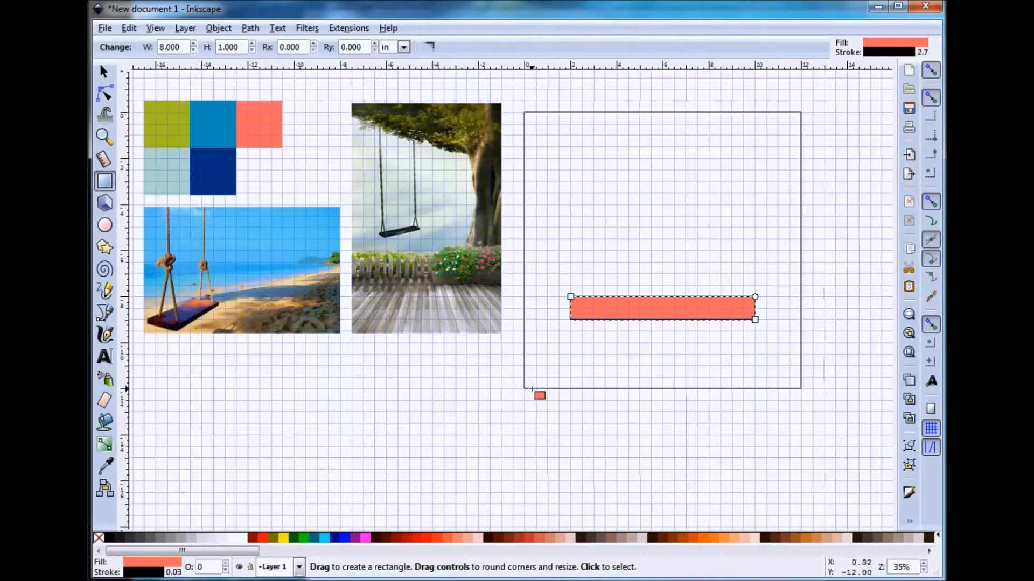
drag(524, 389, 796, 354)
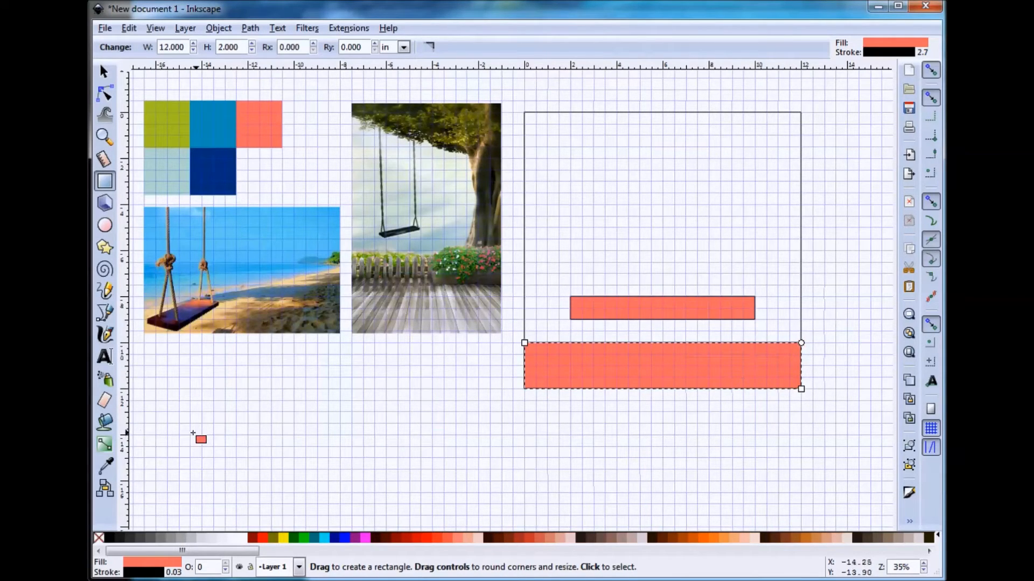
click(104, 466)
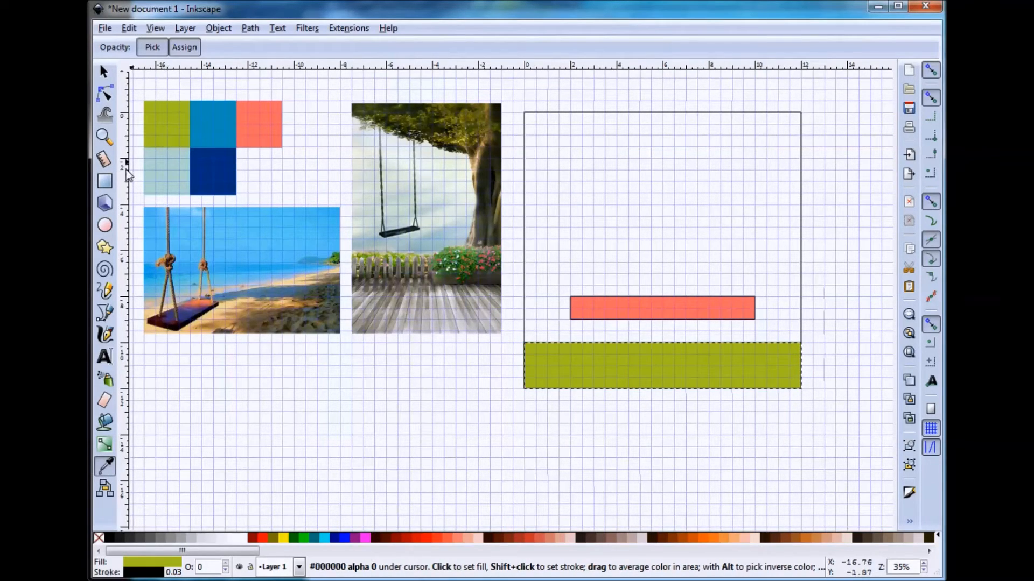
click(104, 181)
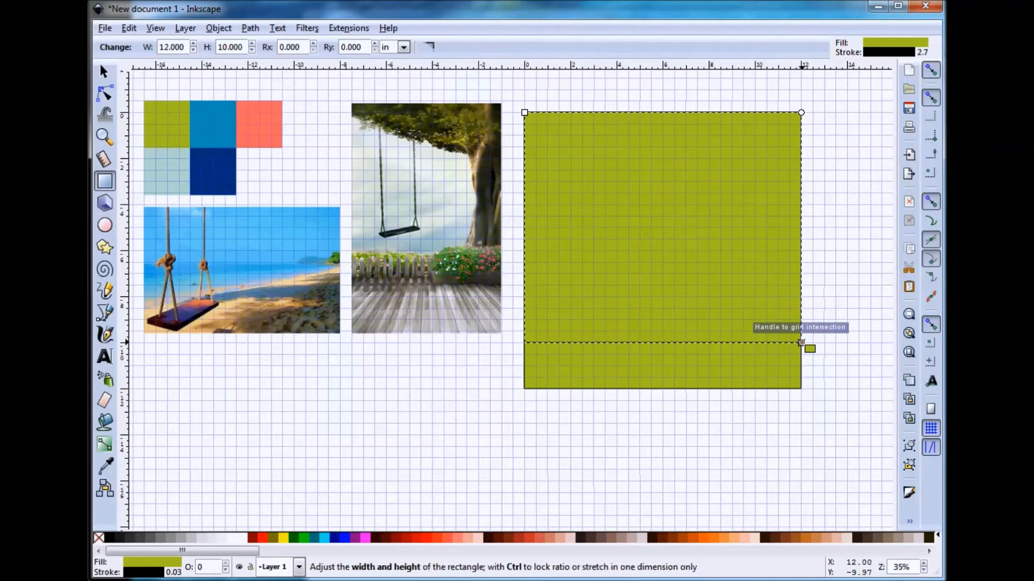
click(105, 466)
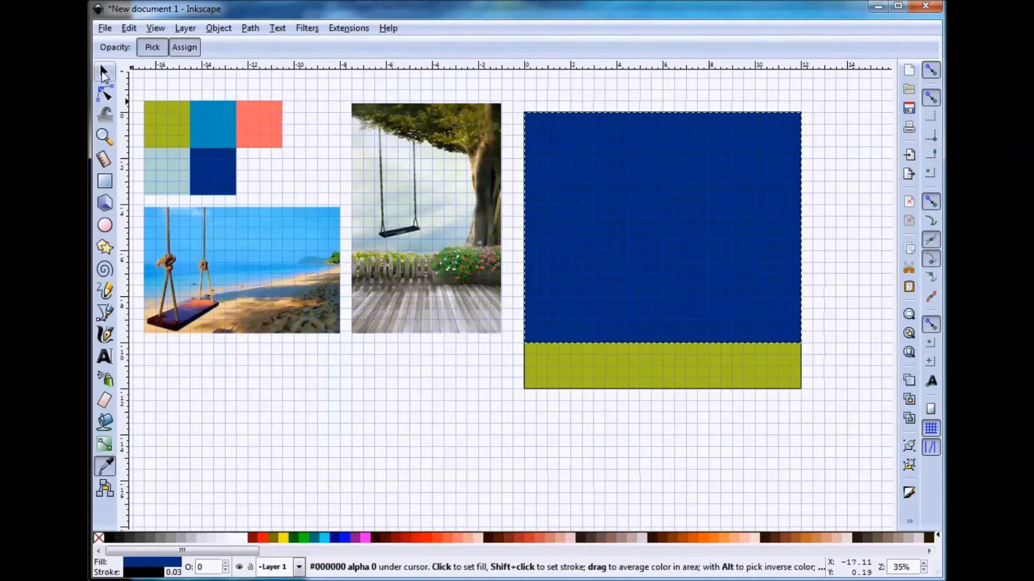
Raise the navy sky rectangle one step so it sits just behind the pink seat.
click(104, 71)
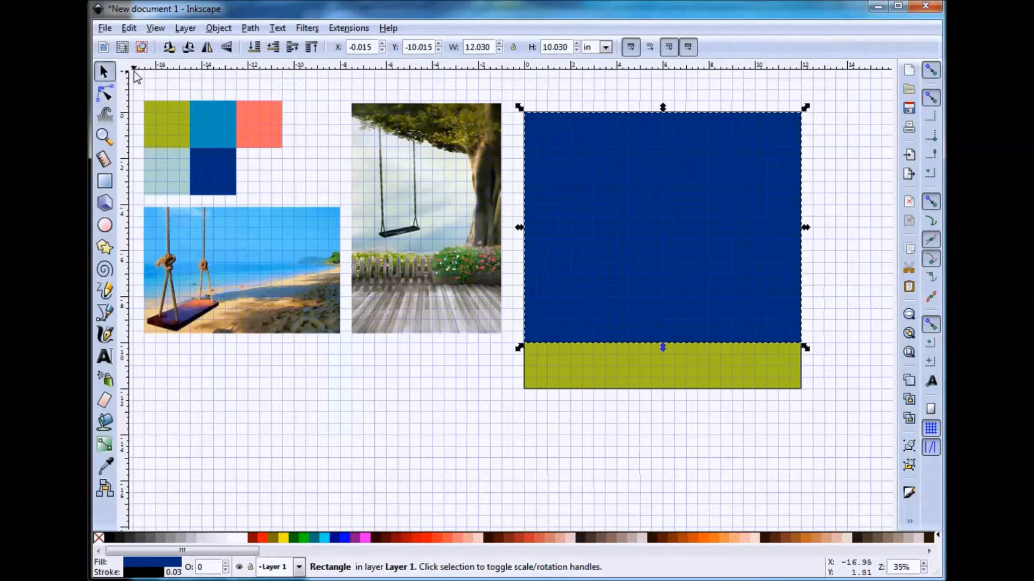
mouse_move(253, 47)
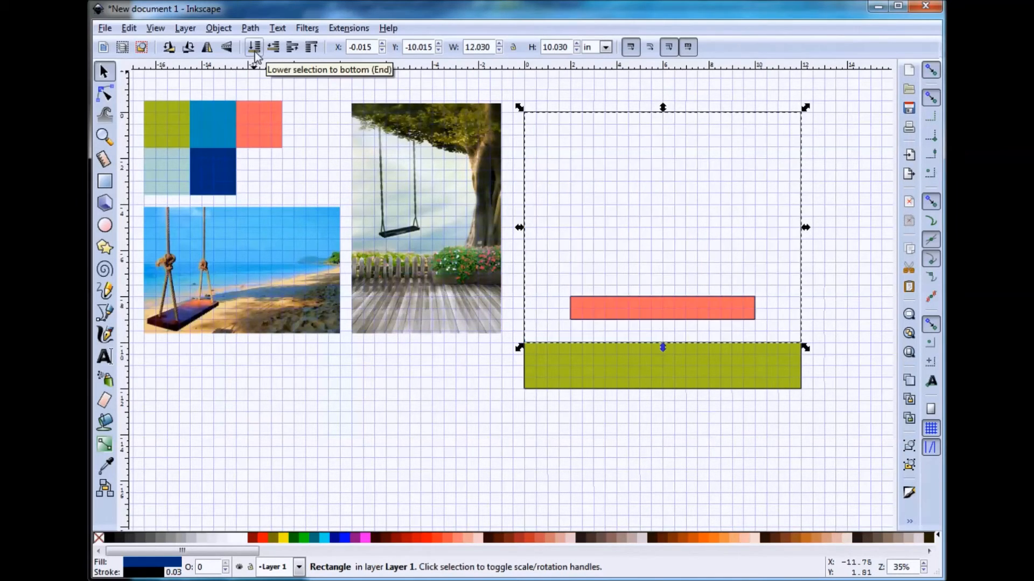
mouse_move(273, 47)
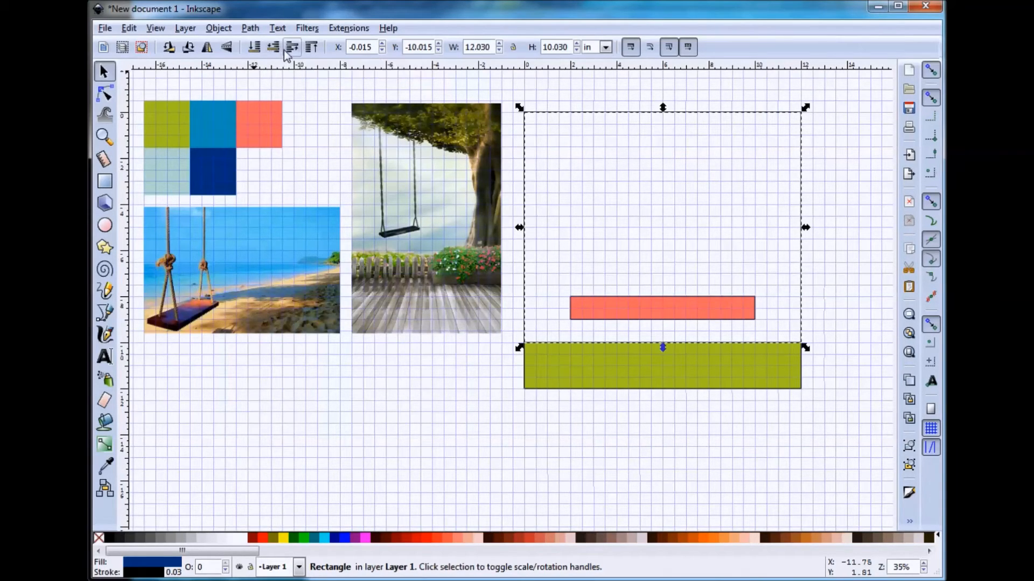
click(292, 47)
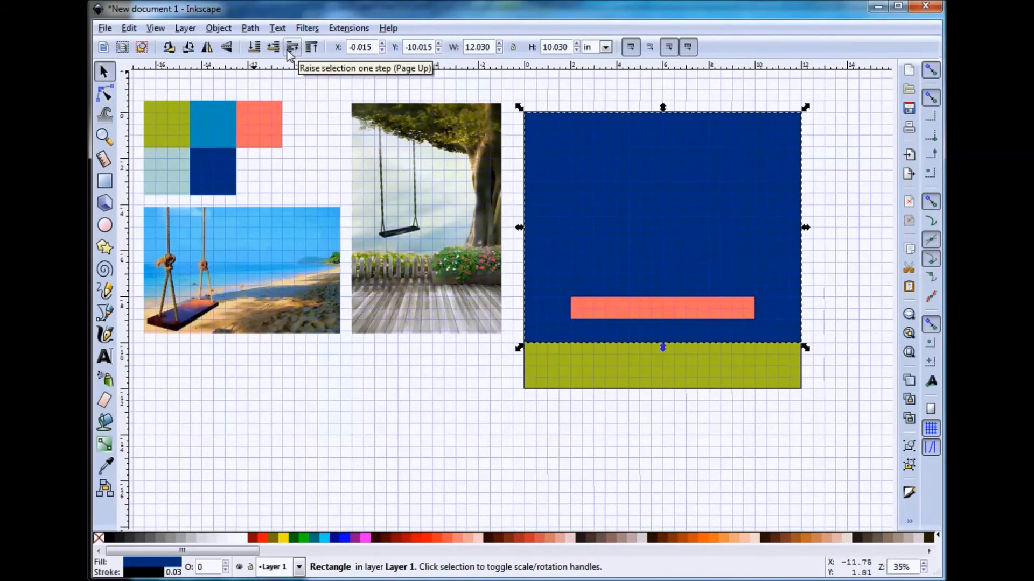
mouse_move(185, 149)
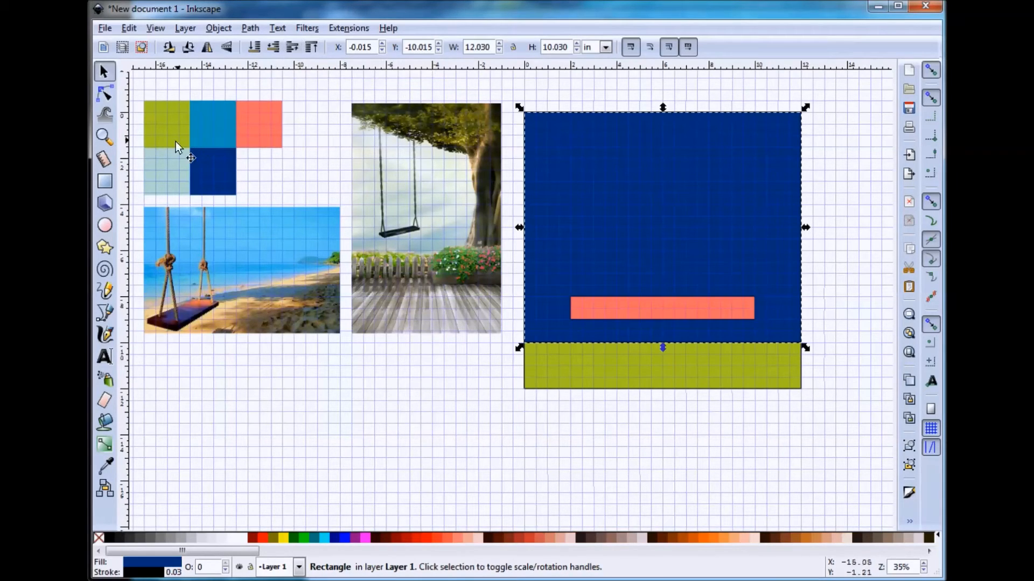
mouse_move(106, 182)
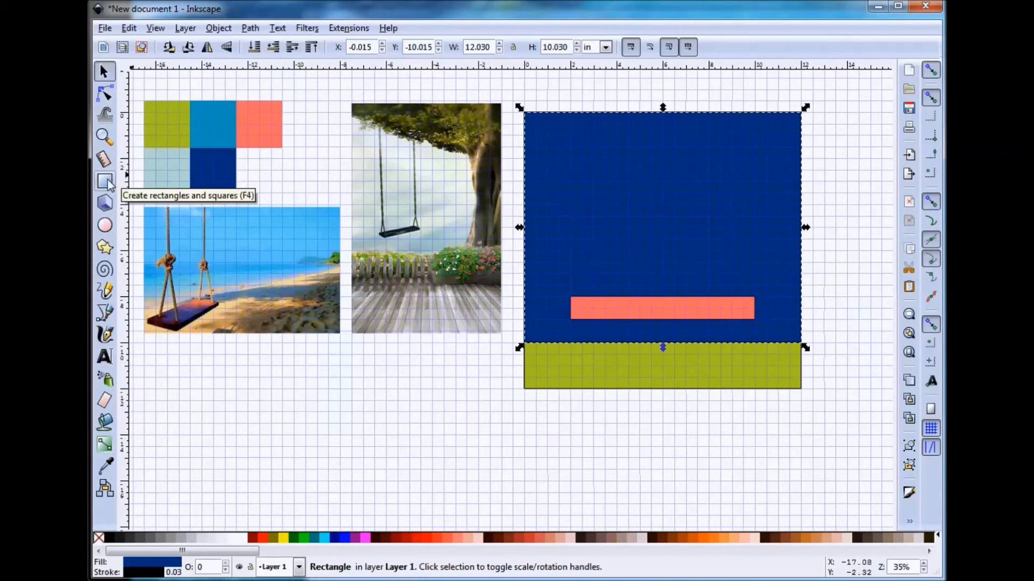
Draw the white 0.5×8 in rope rectangles from the block's top down to the seat ends.
click(105, 182)
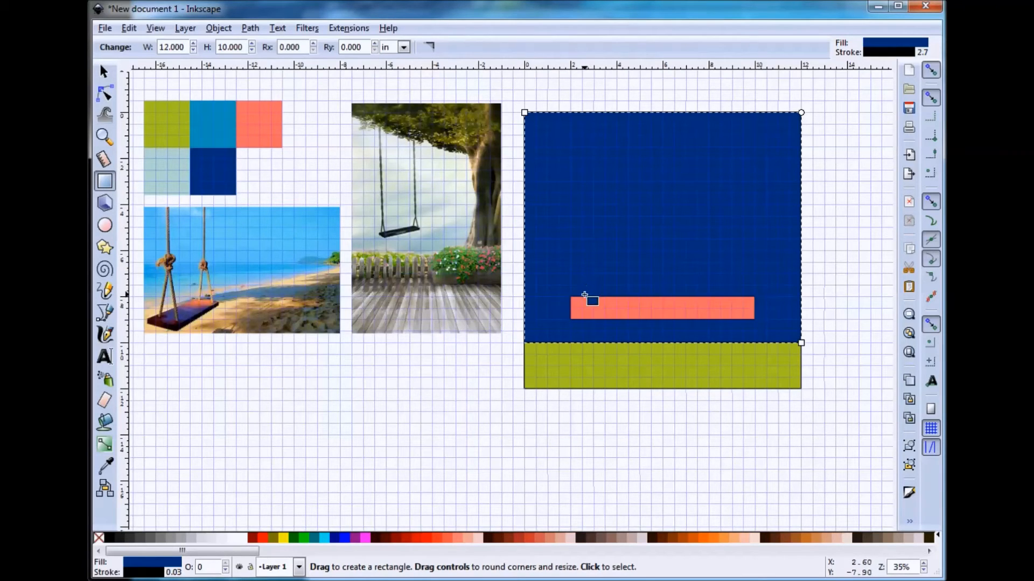
drag(585, 300, 600, 118)
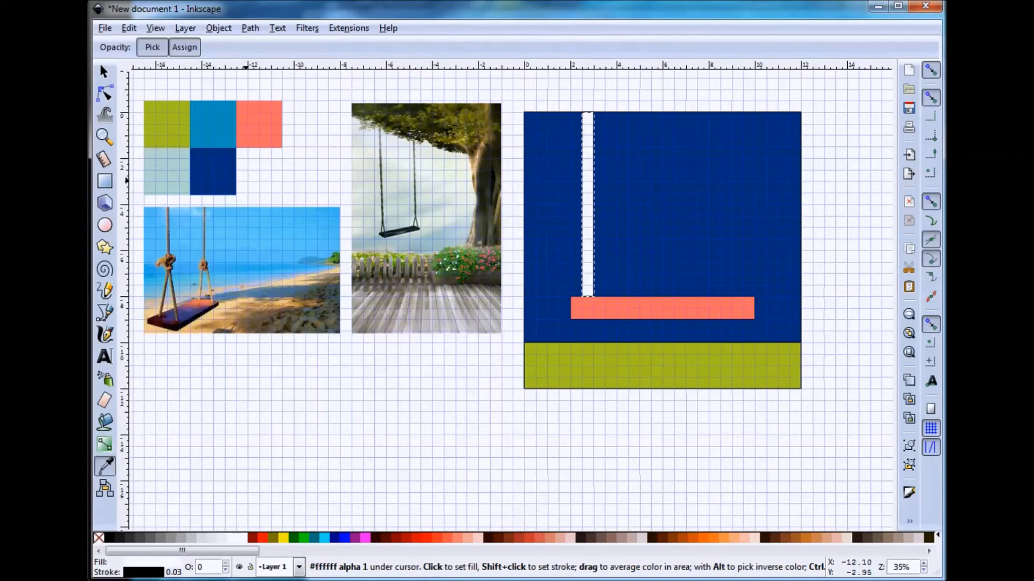
click(105, 181)
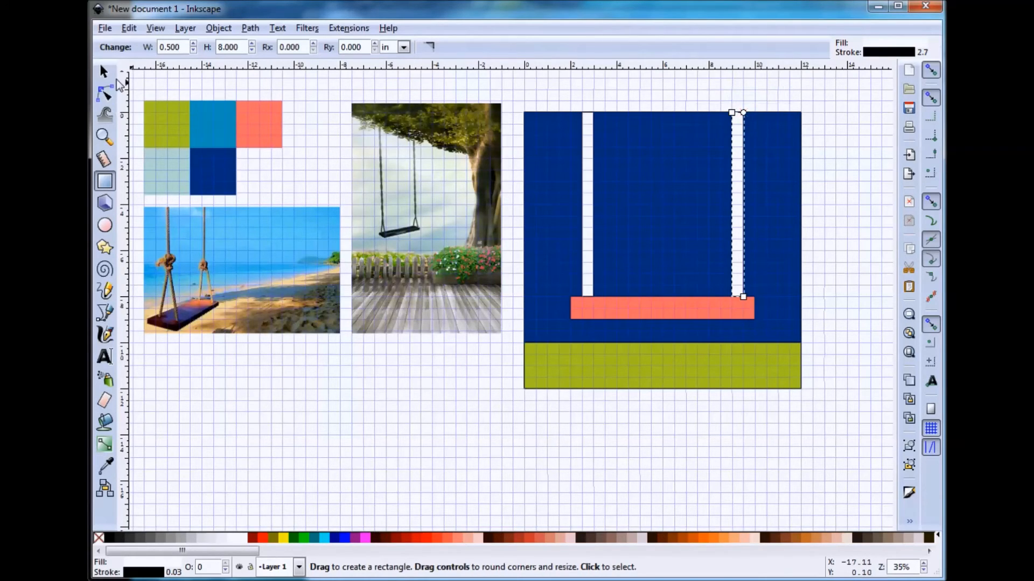
click(103, 70)
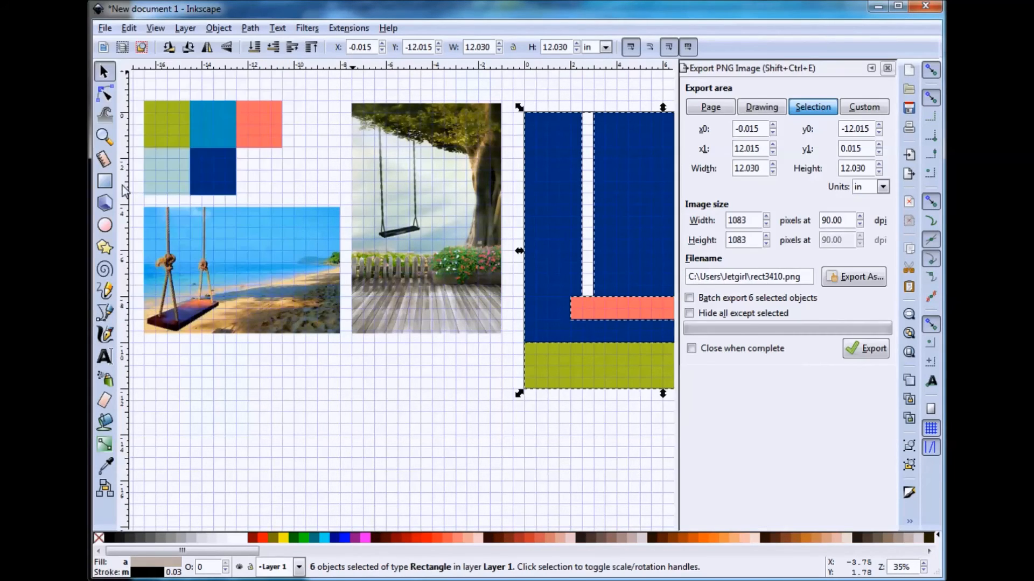
Export the selected block as 'Summer Swing Block.png' at 1083 × 1083 pixels.
click(854, 277)
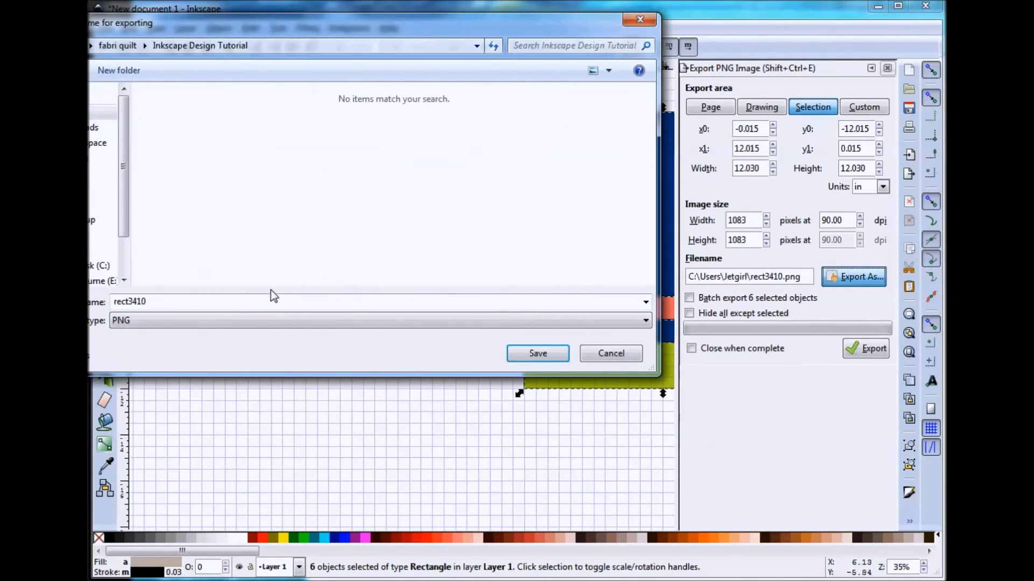
text(S)
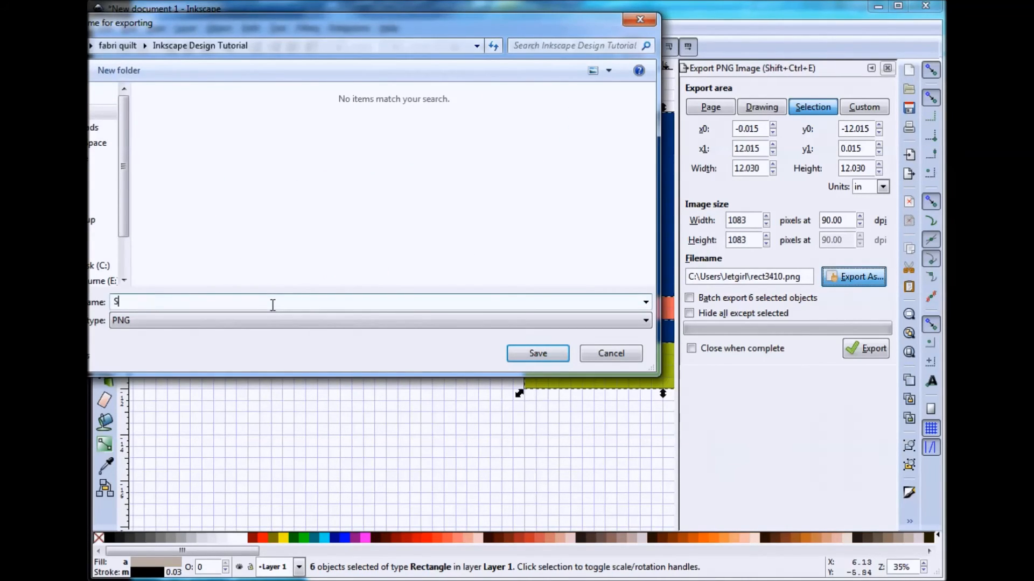
text(ummer Swing)
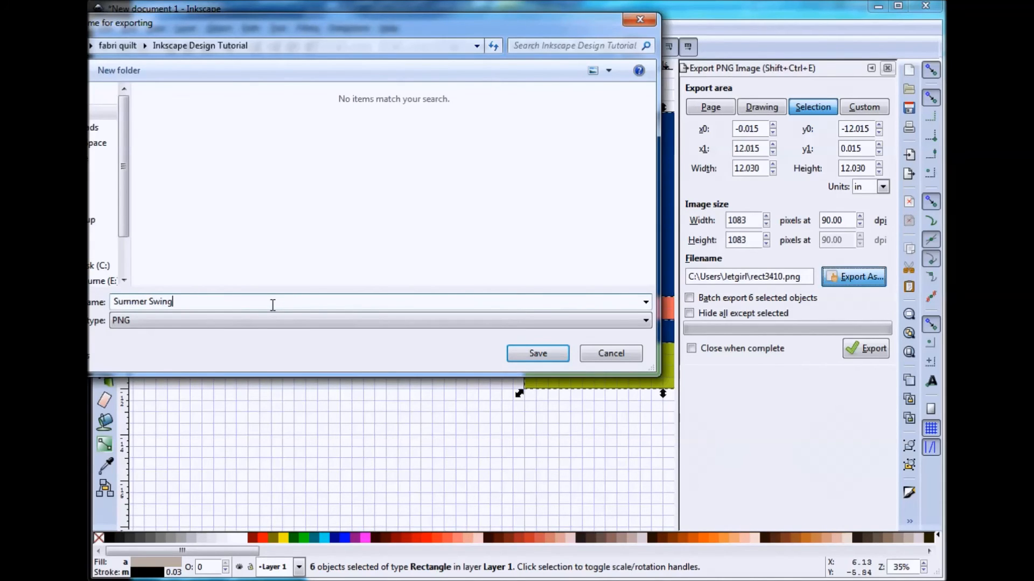
text(Block)
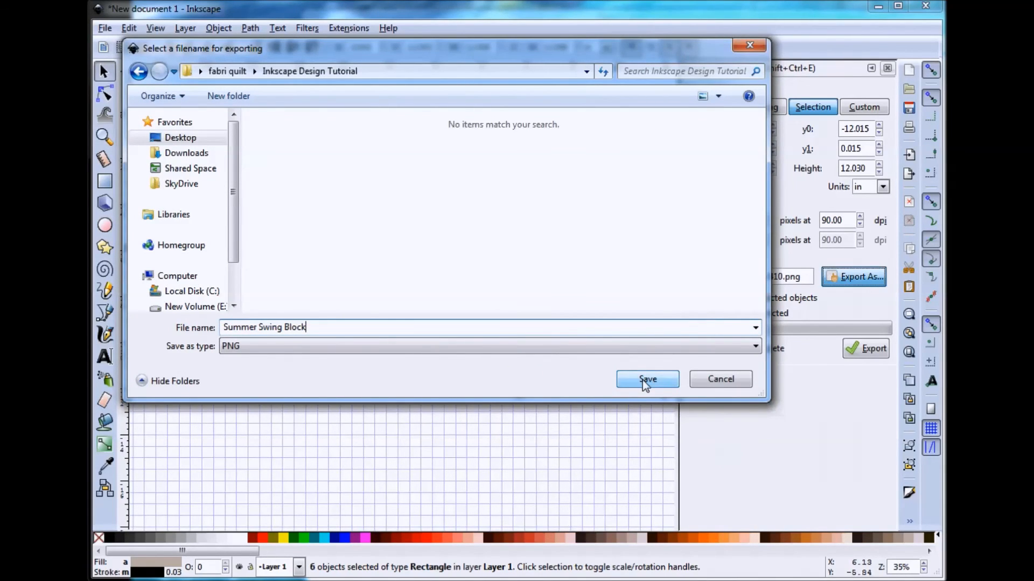
click(647, 379)
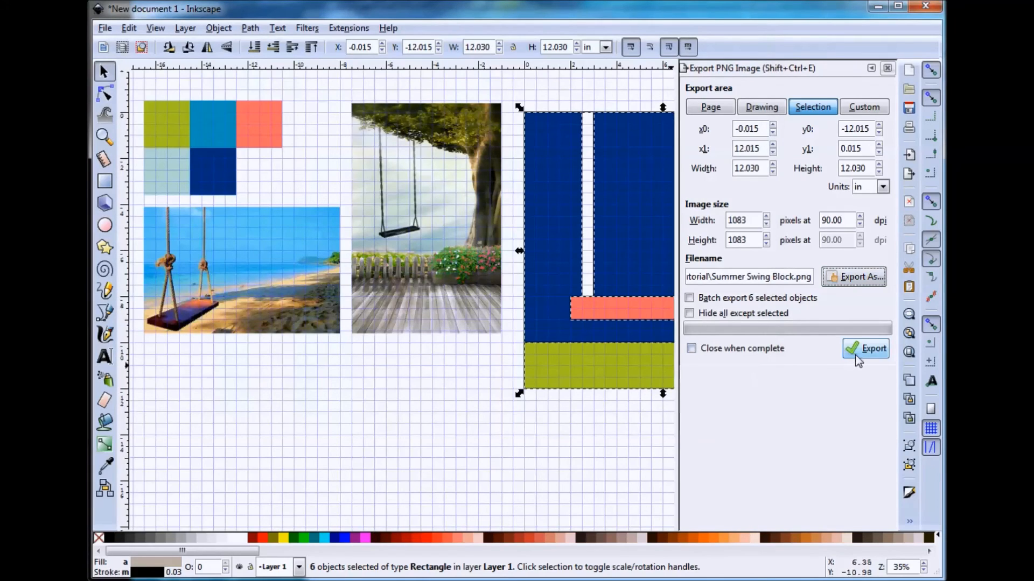
mouse_move(874, 348)
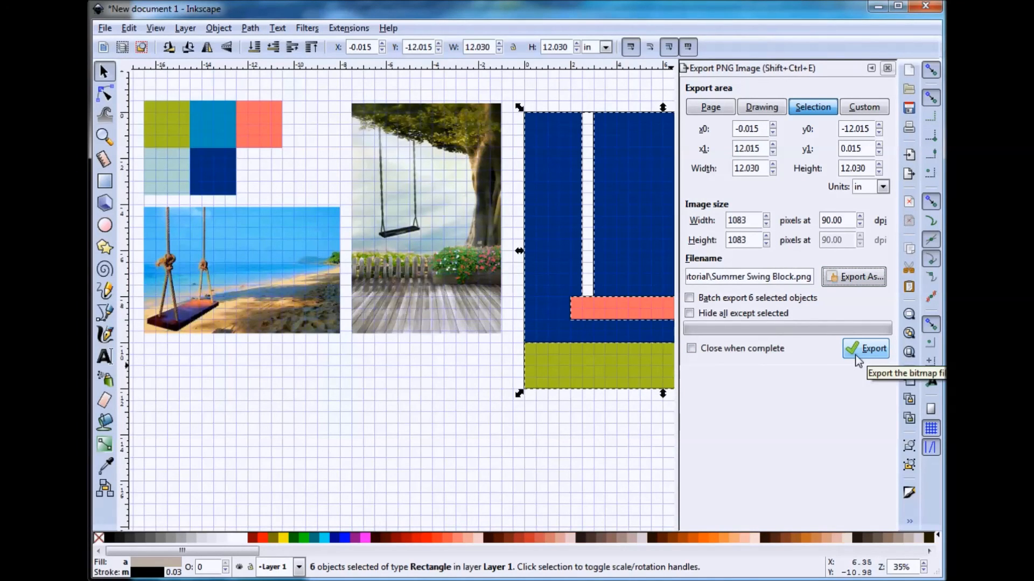
click(873, 348)
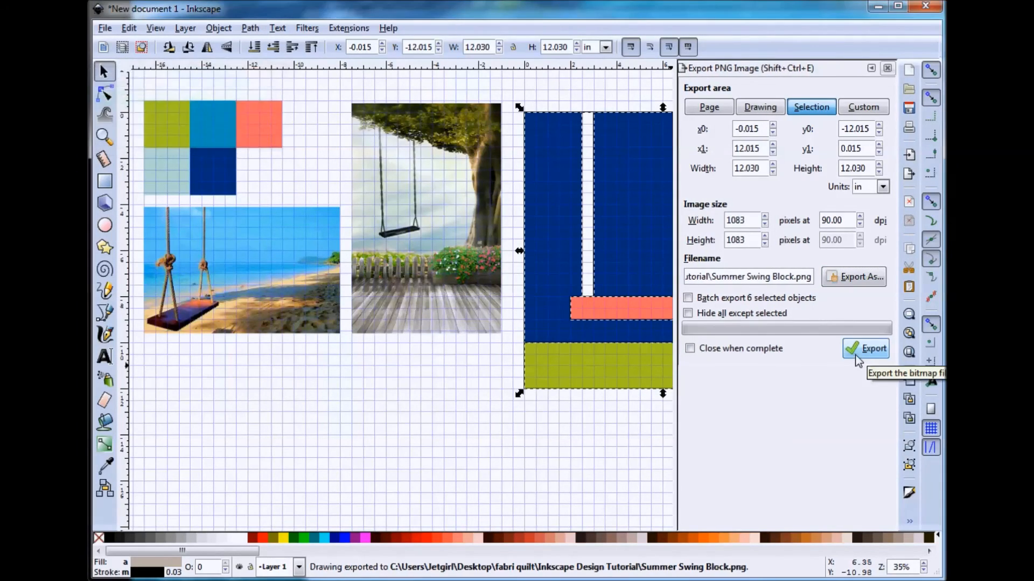
click(104, 28)
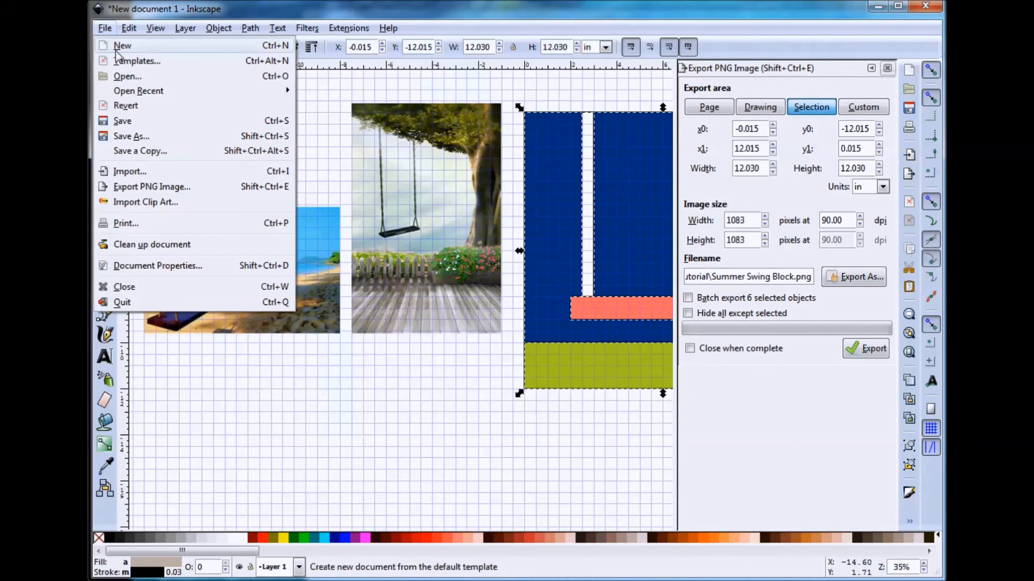
Start saving the drawing as Inkscape SVG, typing the file name 'Summer S'.
click(131, 135)
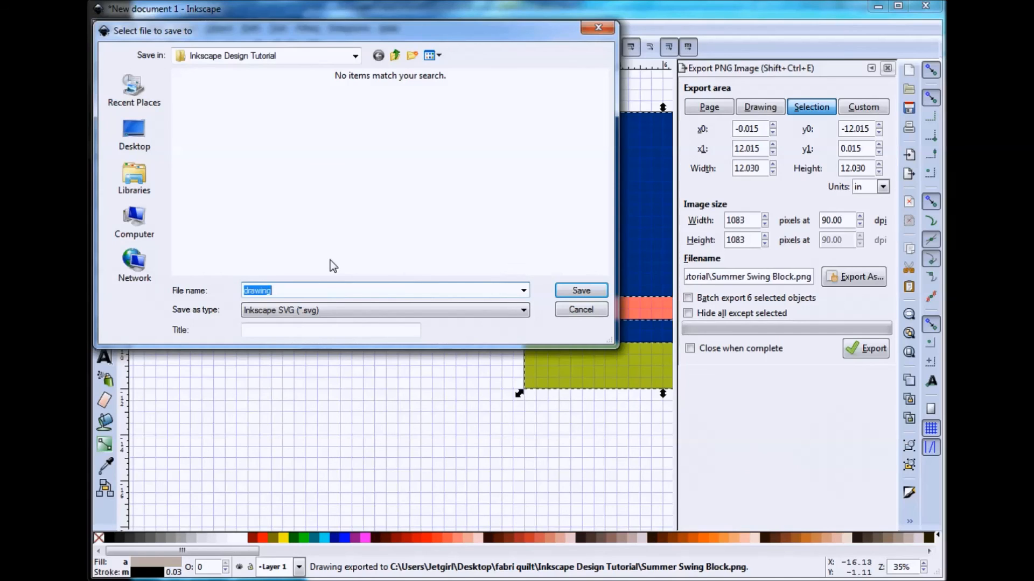
text(Summer S)
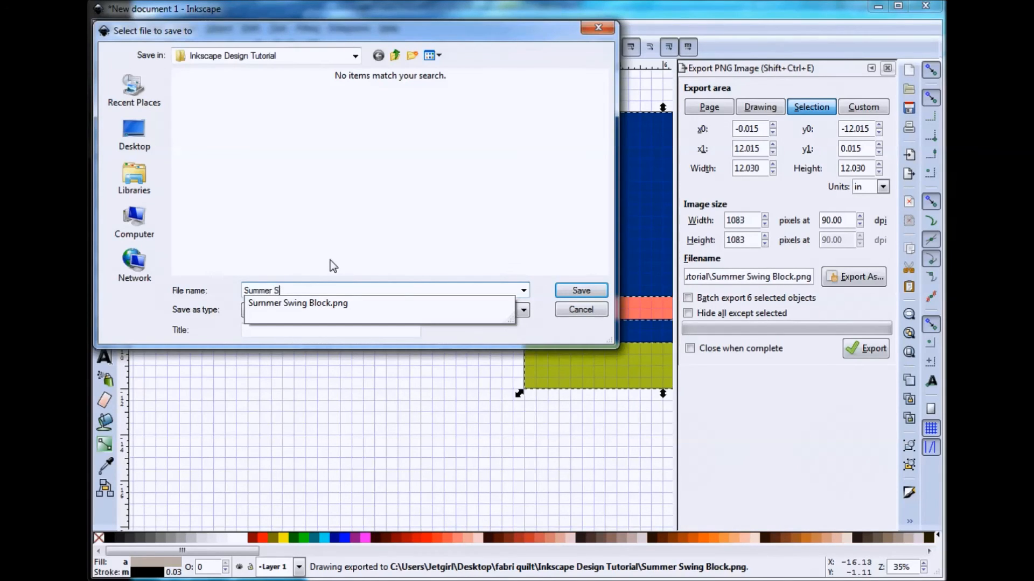